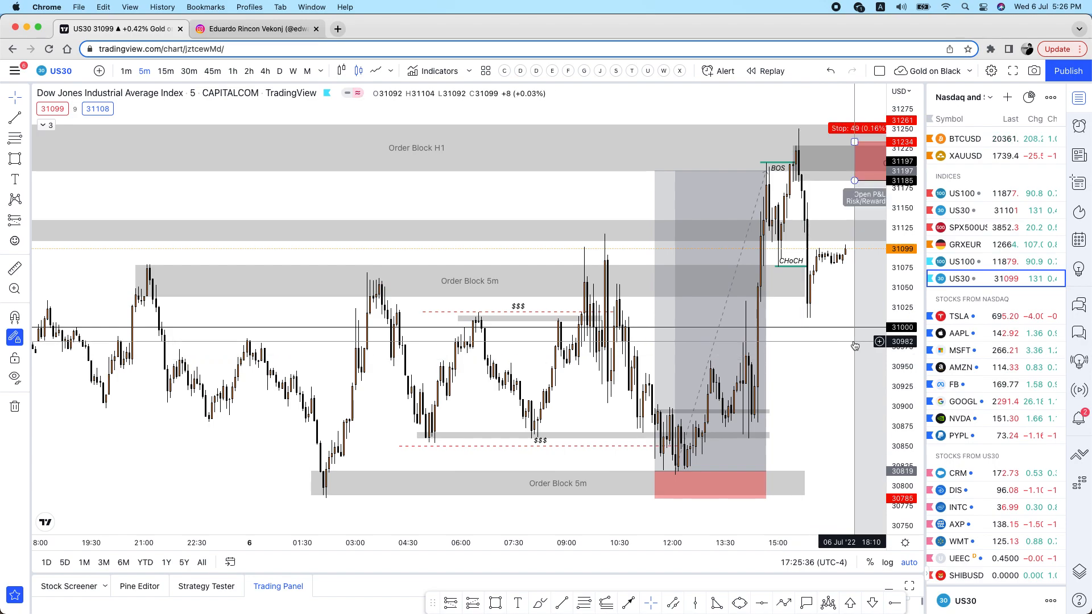
pyautogui.moveTo(809, 364)
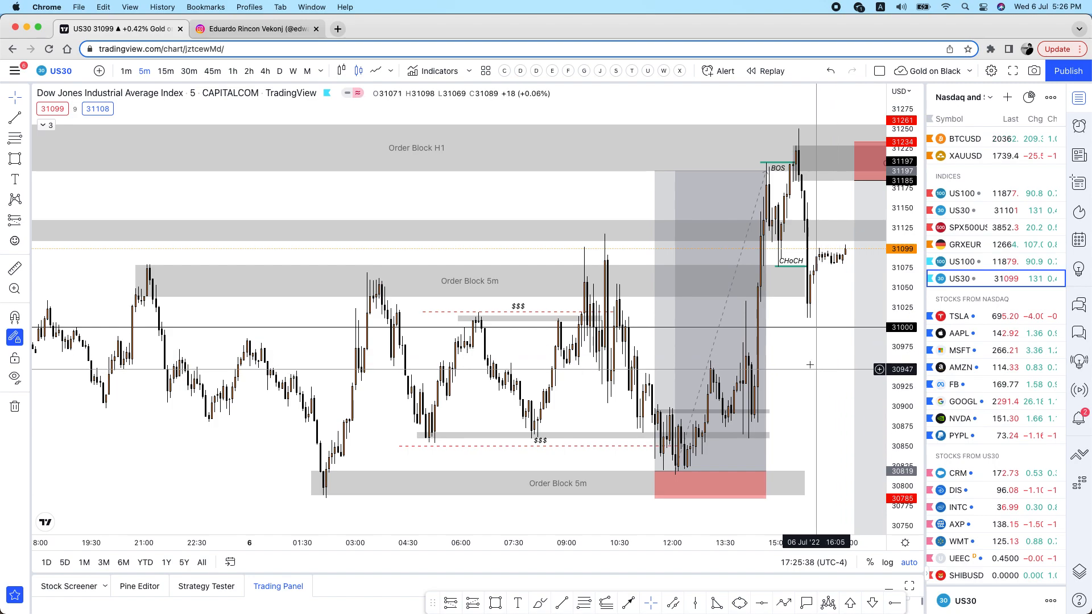
pyautogui.moveTo(809, 372)
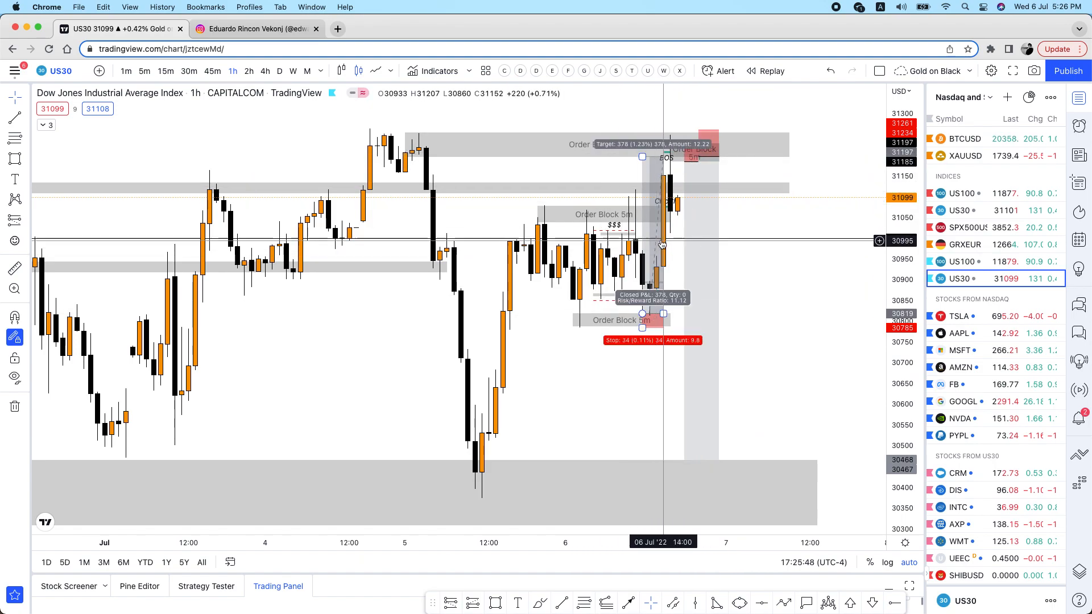
pyautogui.moveTo(640, 292)
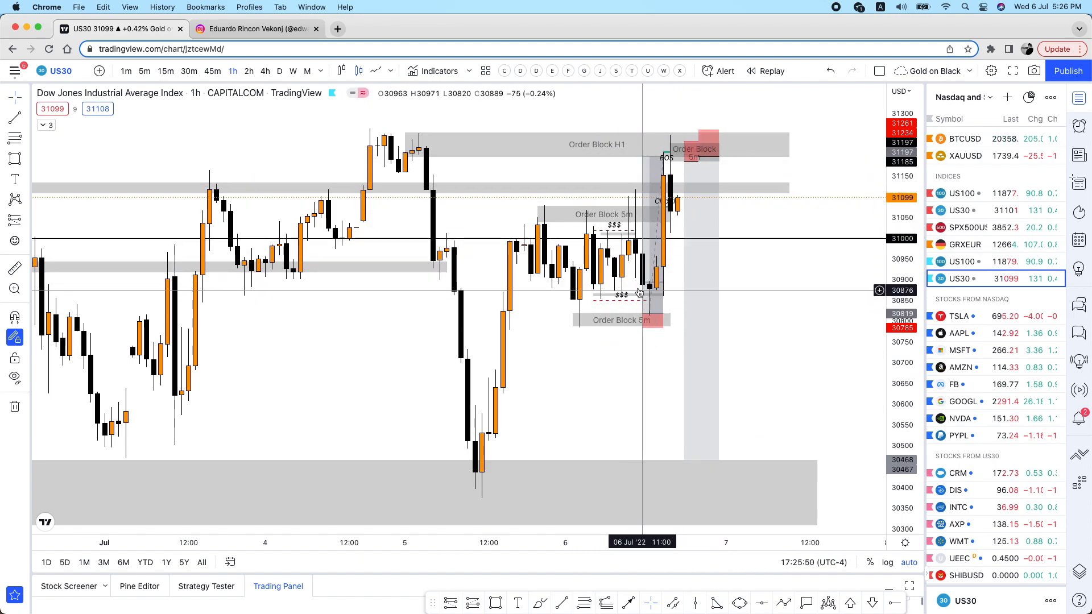
pyautogui.moveTo(674, 242)
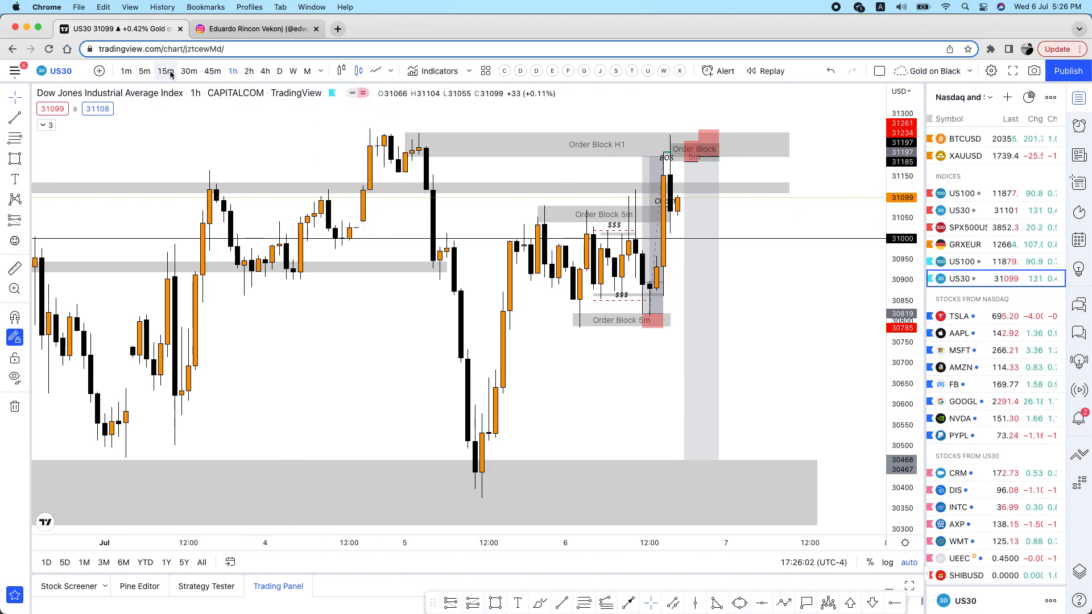
# - Switch the US30 chart to the 15-minute timeframe to review its order blocks
pyautogui.click(166, 71)
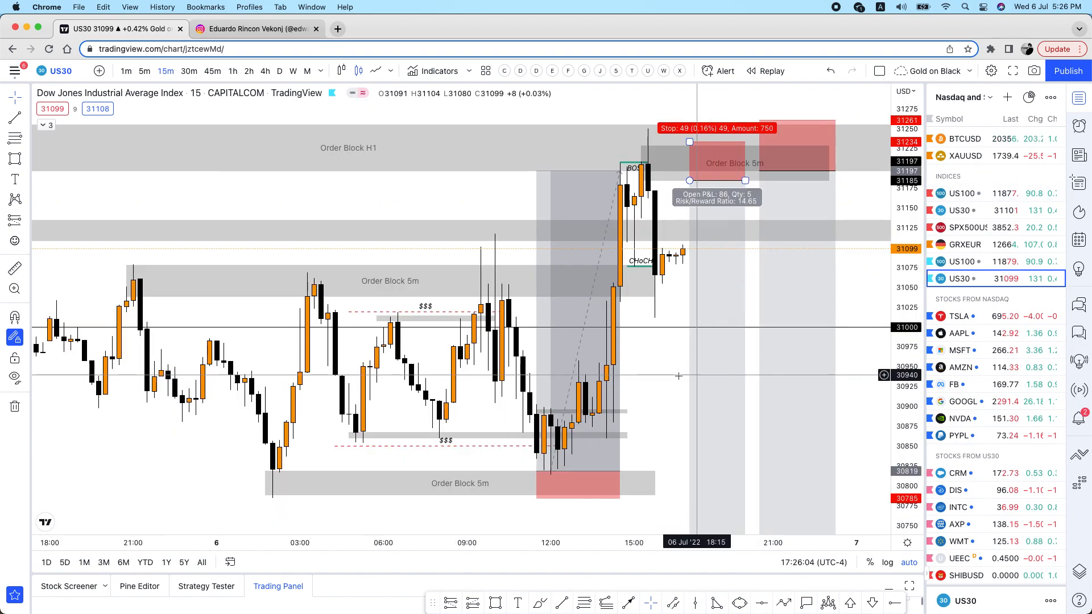
pyautogui.moveTo(627, 186)
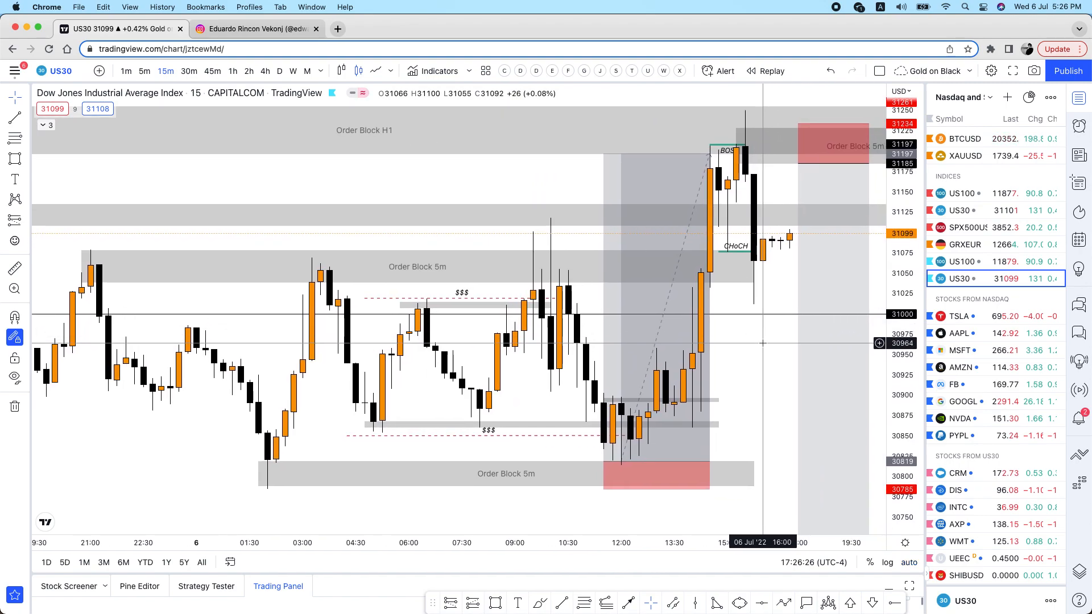
pyautogui.moveTo(399, 438)
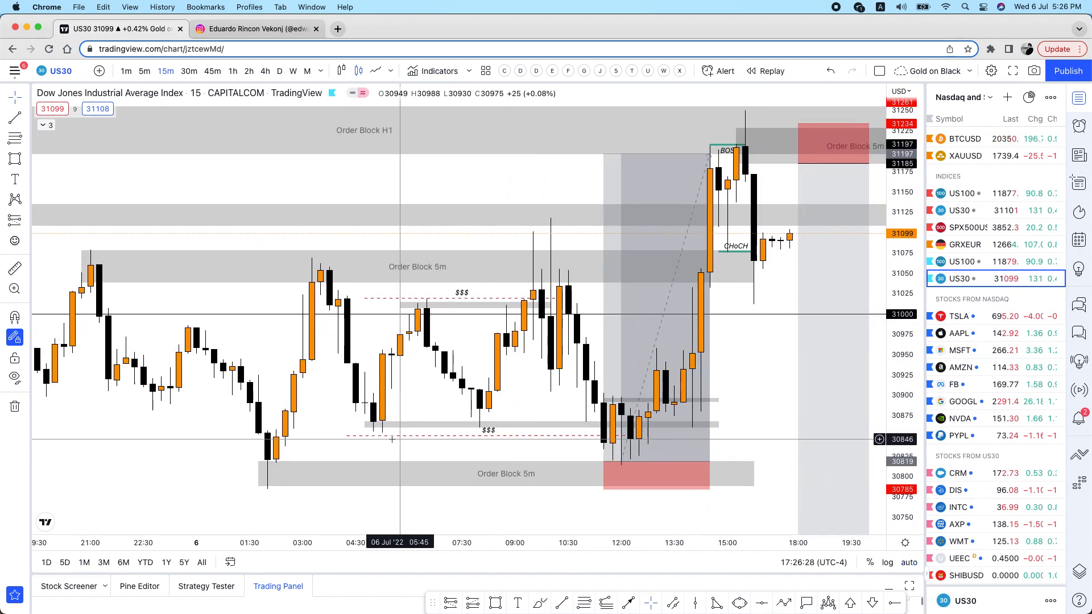
pyautogui.moveTo(478, 436)
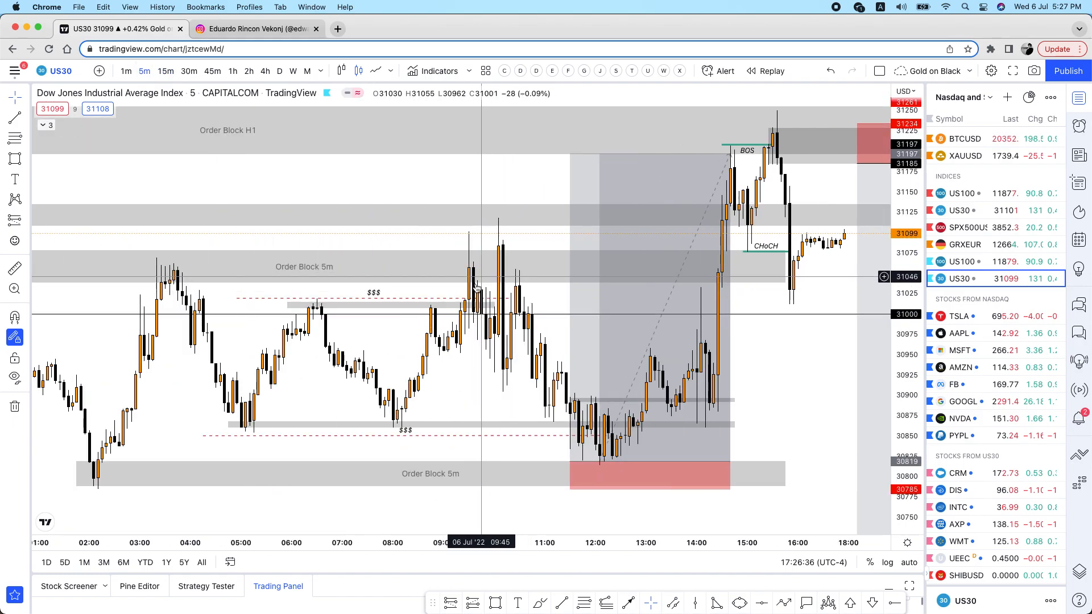
pyautogui.moveTo(478, 315)
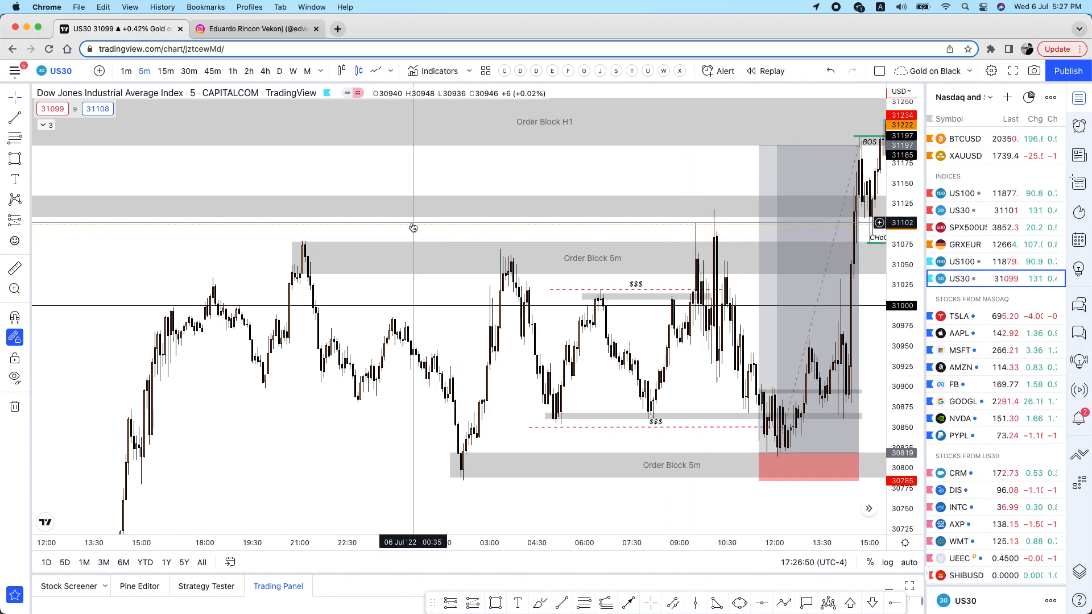
pyautogui.moveTo(296, 231)
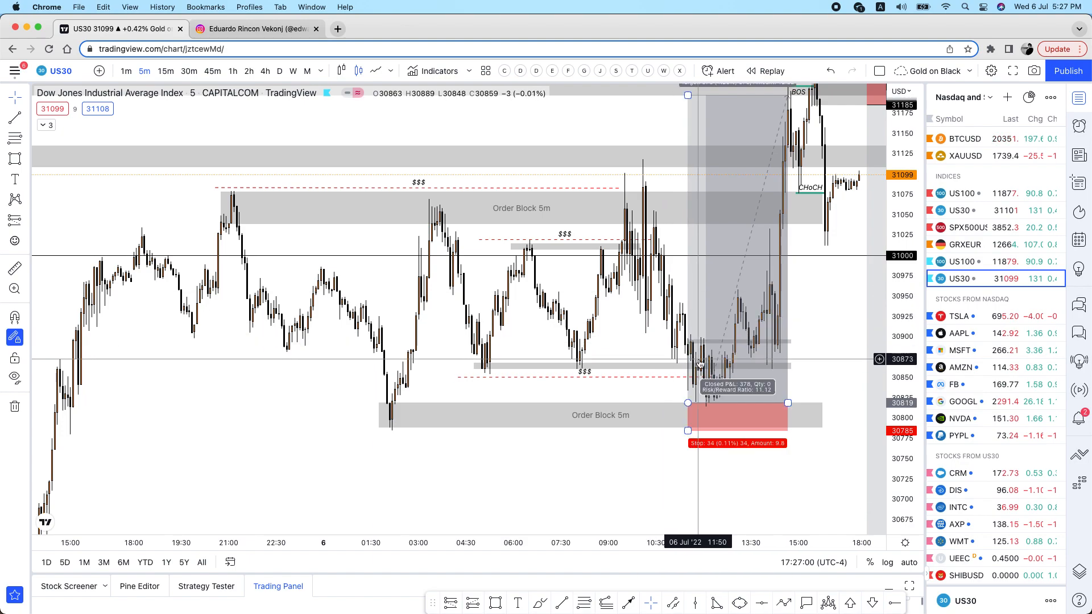
pyautogui.moveTo(731, 360)
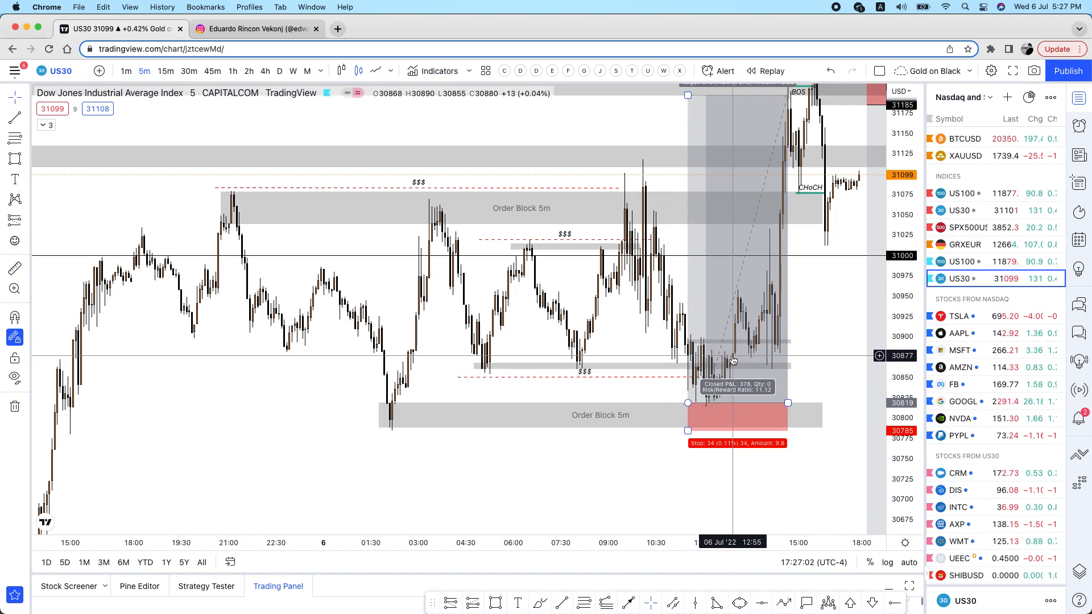
pyautogui.moveTo(761, 339)
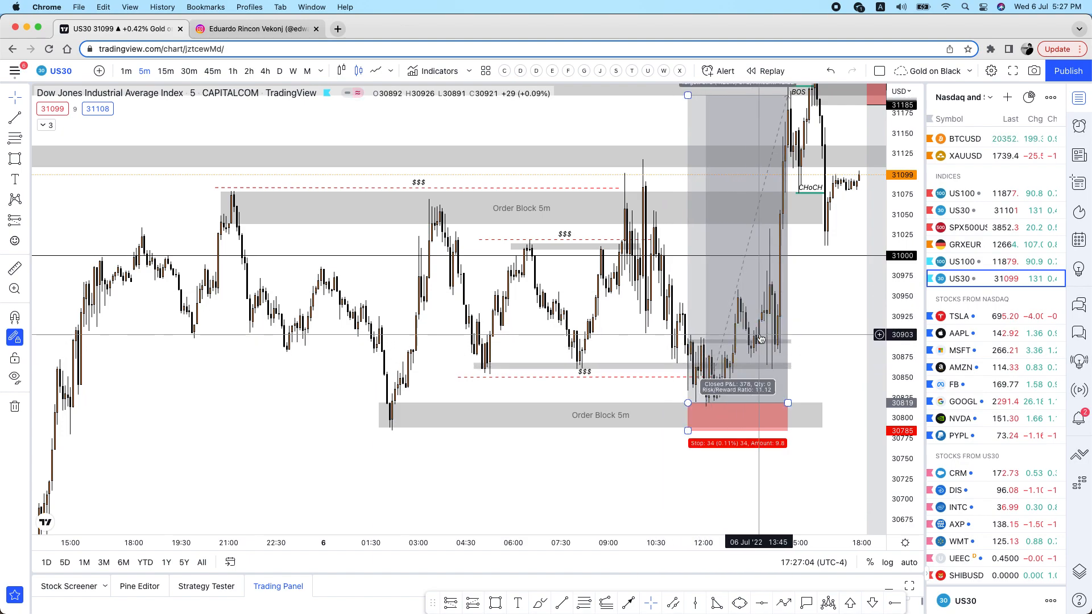
pyautogui.moveTo(772, 341)
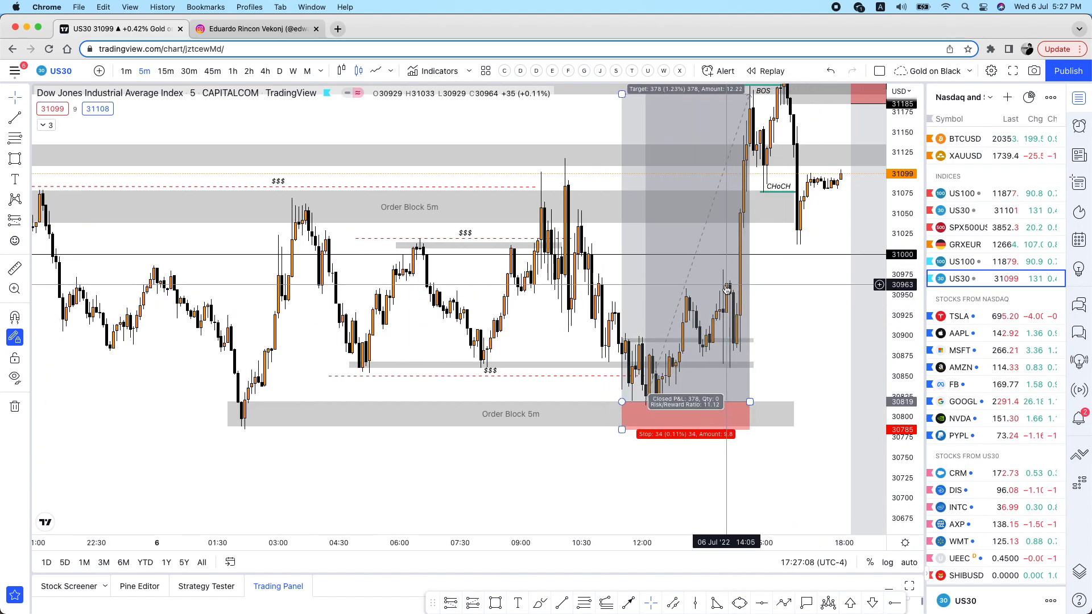
pyautogui.moveTo(724, 295)
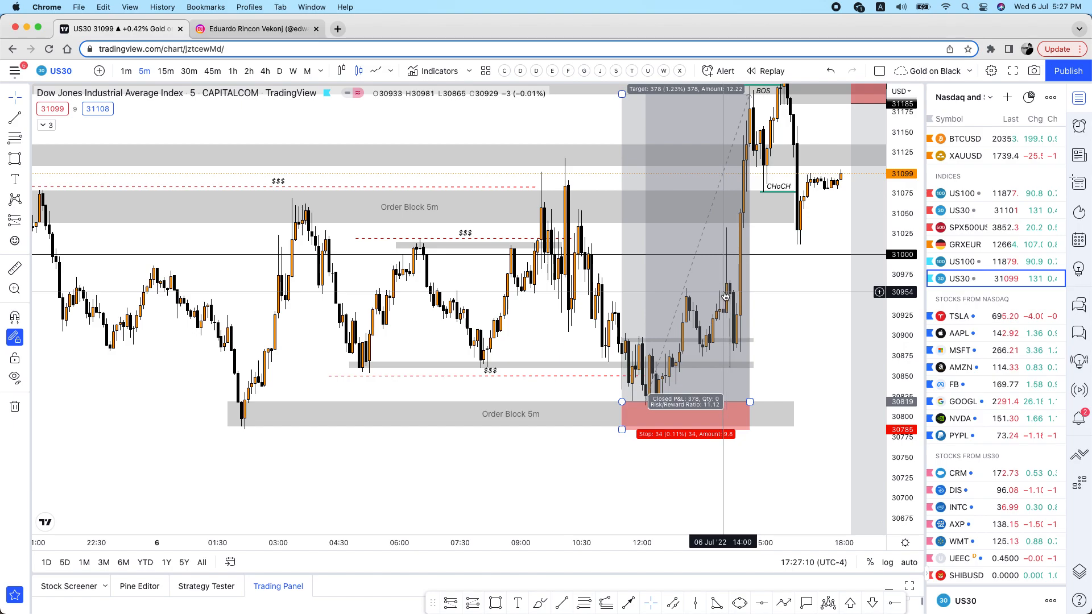
pyautogui.moveTo(794, 286)
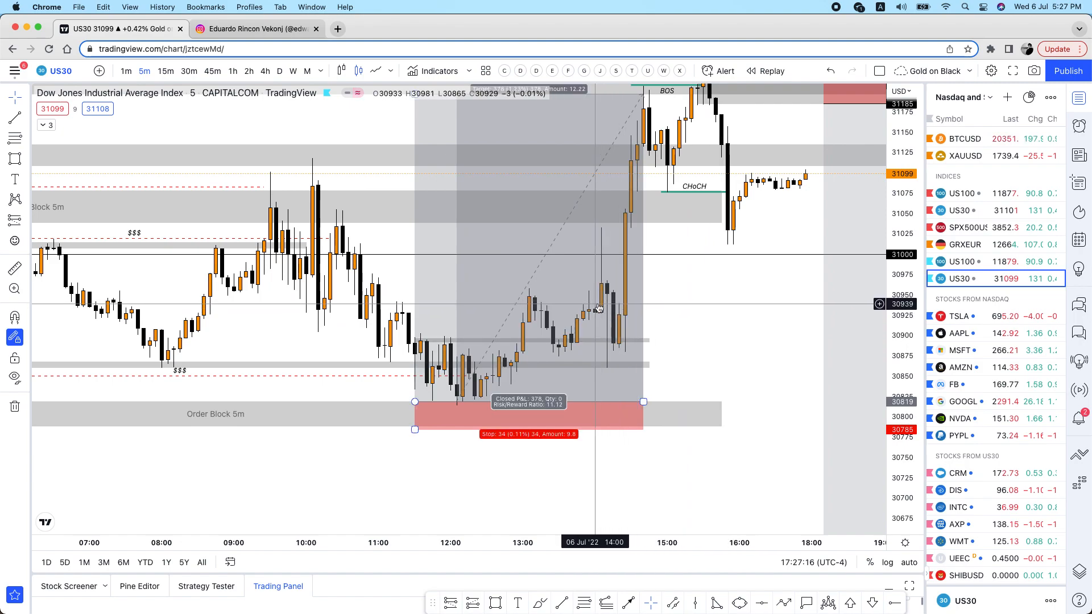
pyautogui.moveTo(606, 277)
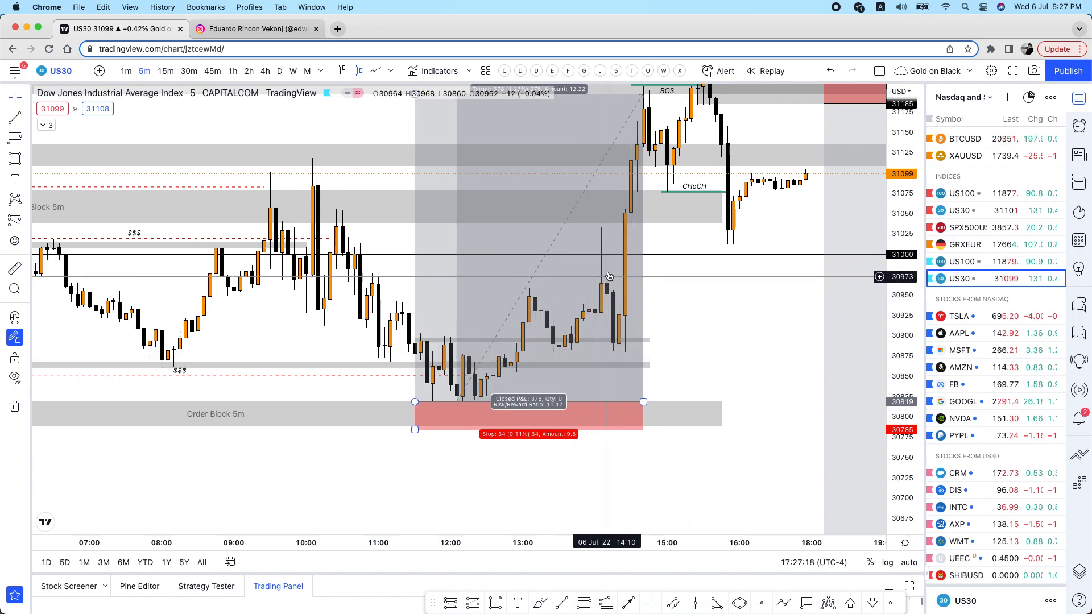
pyautogui.moveTo(711, 367)
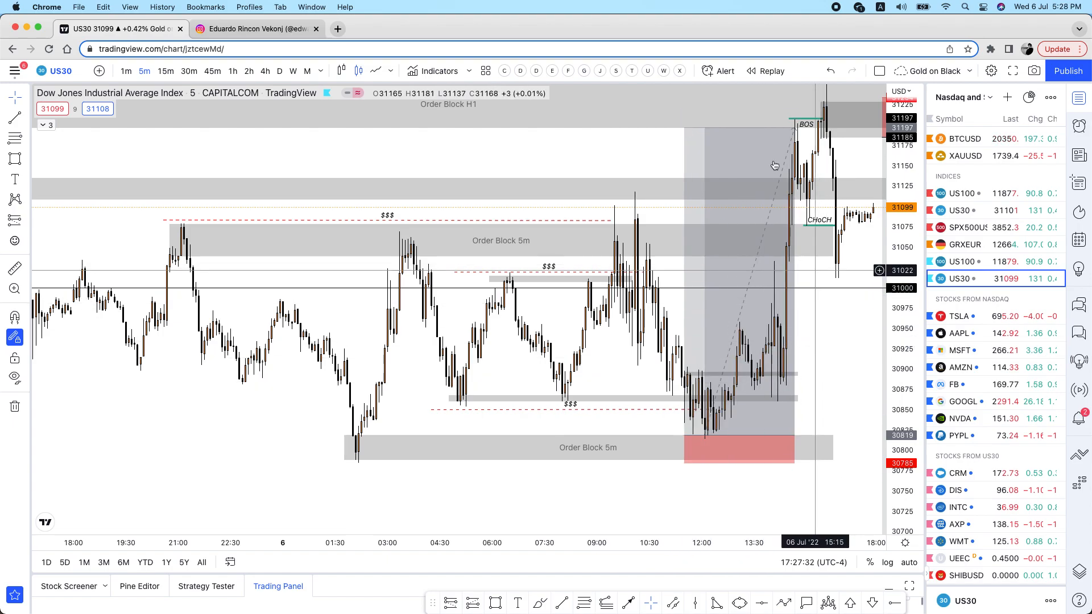
# - Open US100 from the watchlist to review its long setup, then open SPX500USD
pyautogui.click(960, 261)
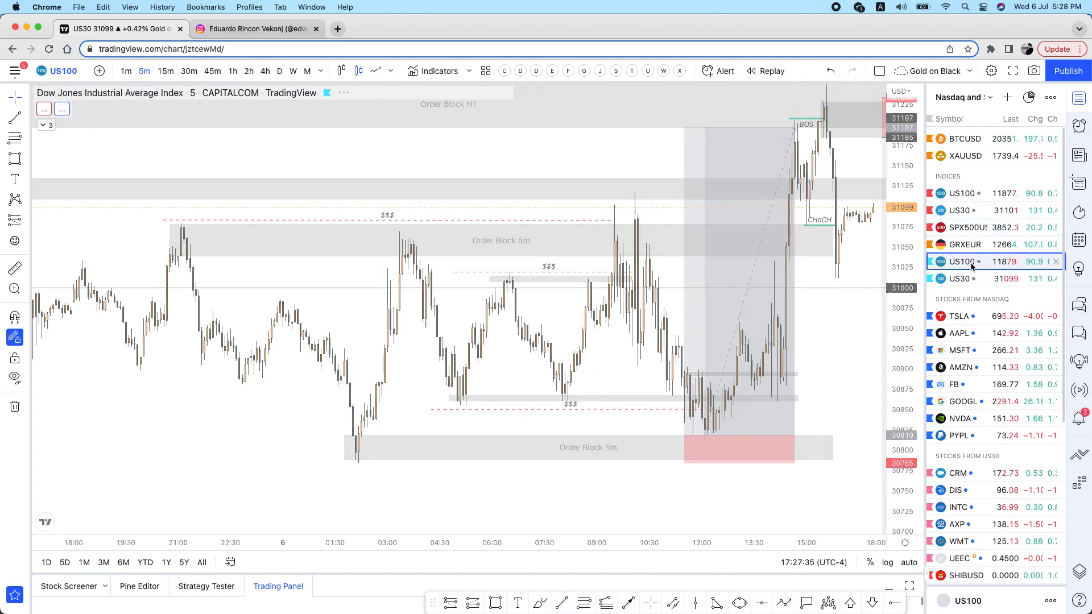
pyautogui.click(960, 261)
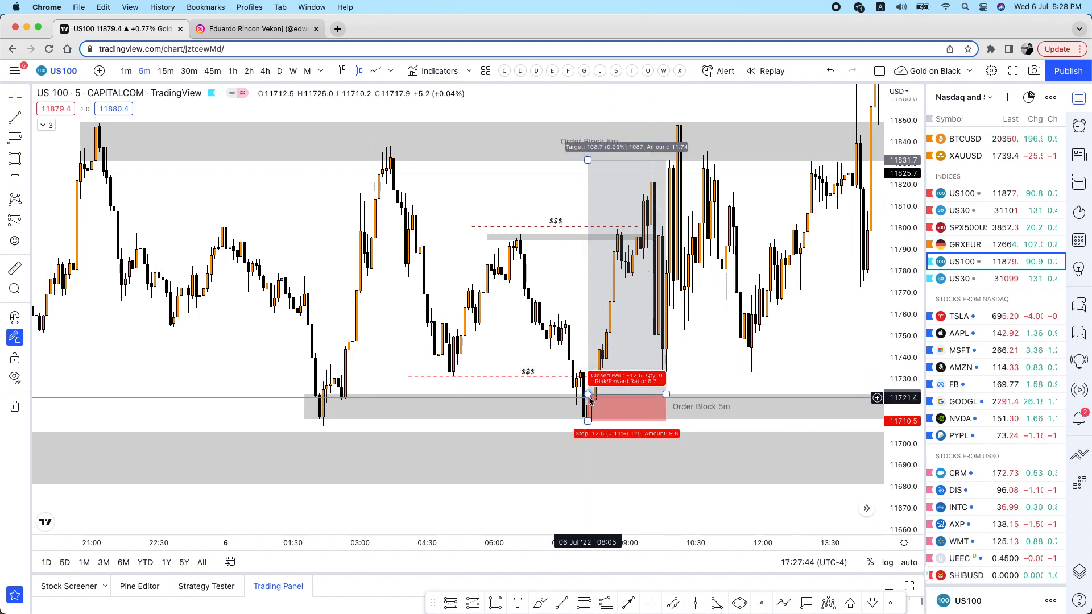
pyautogui.moveTo(647, 171)
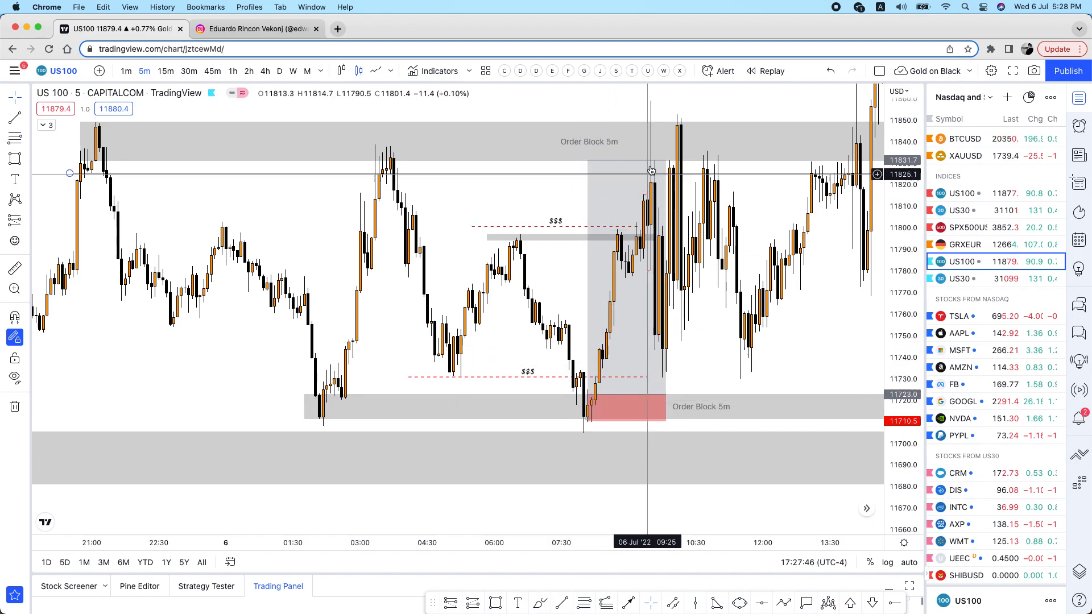
pyautogui.moveTo(644, 298)
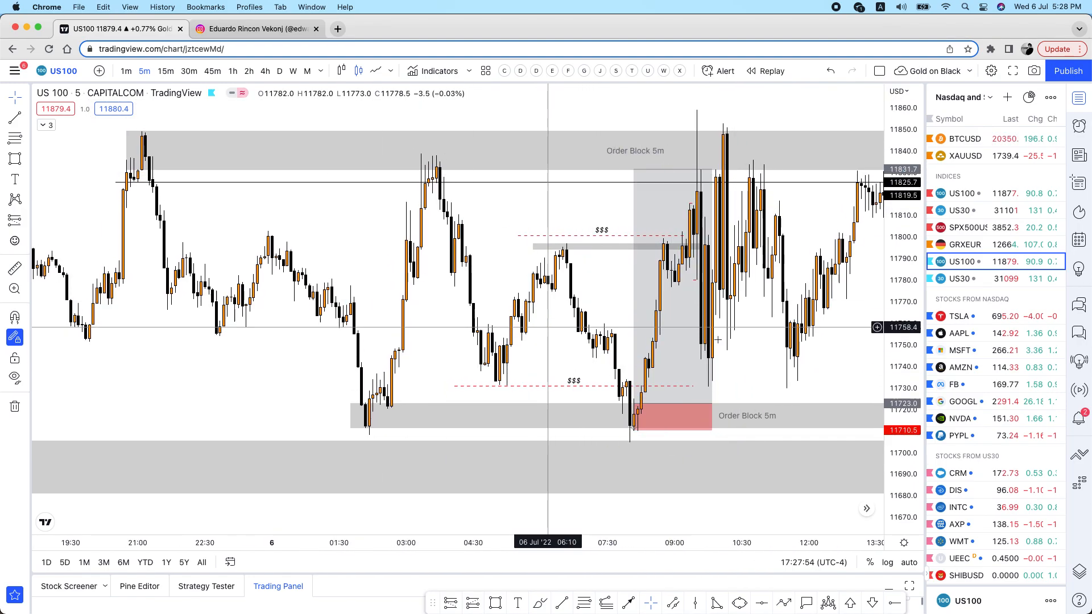
pyautogui.click(967, 227)
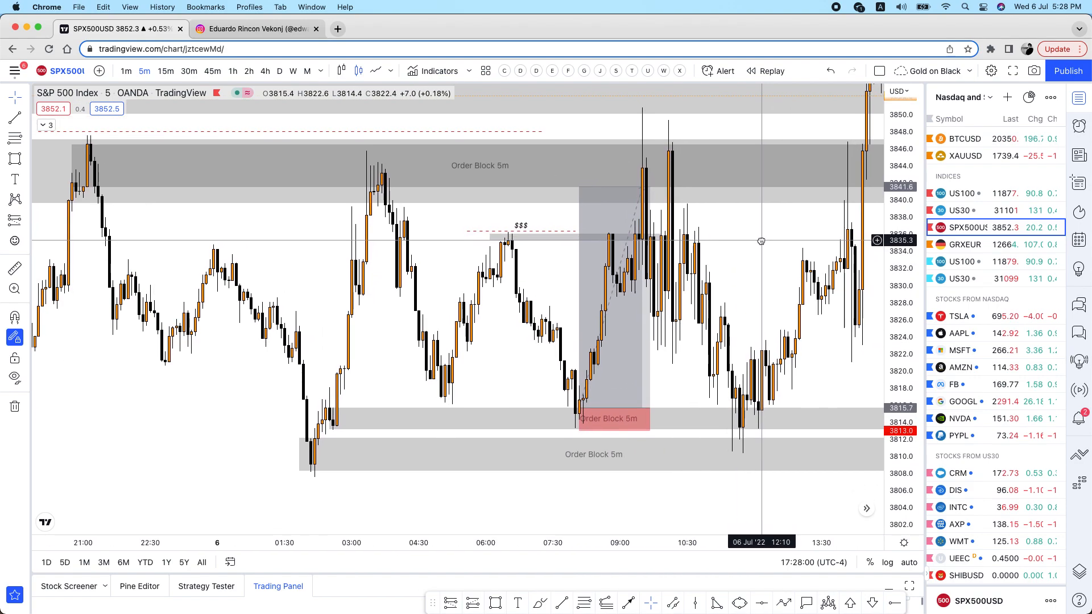
pyautogui.moveTo(355, 378)
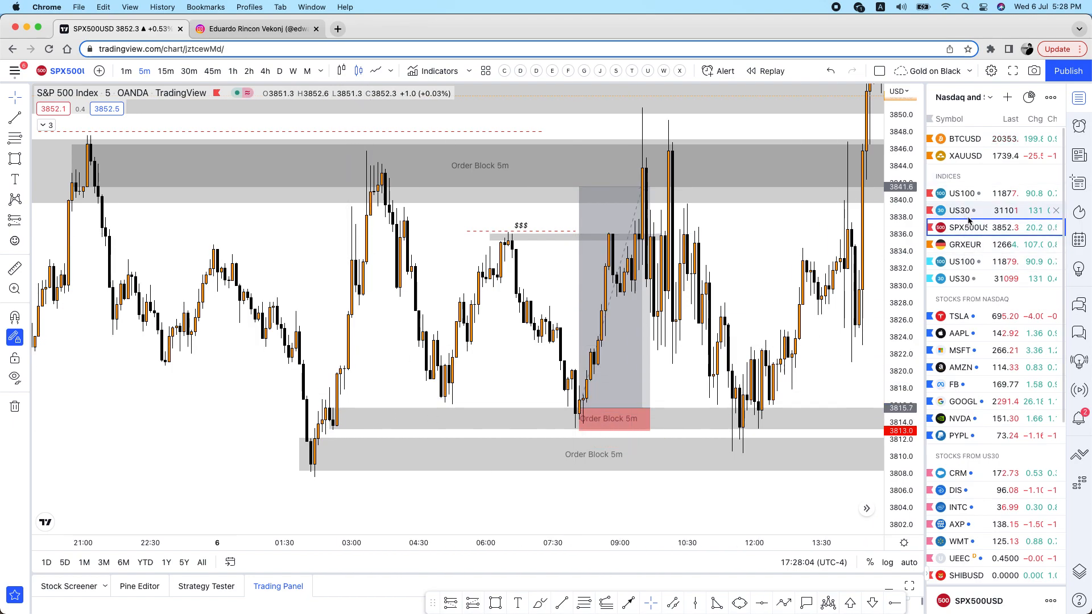
pyautogui.moveTo(341, 425)
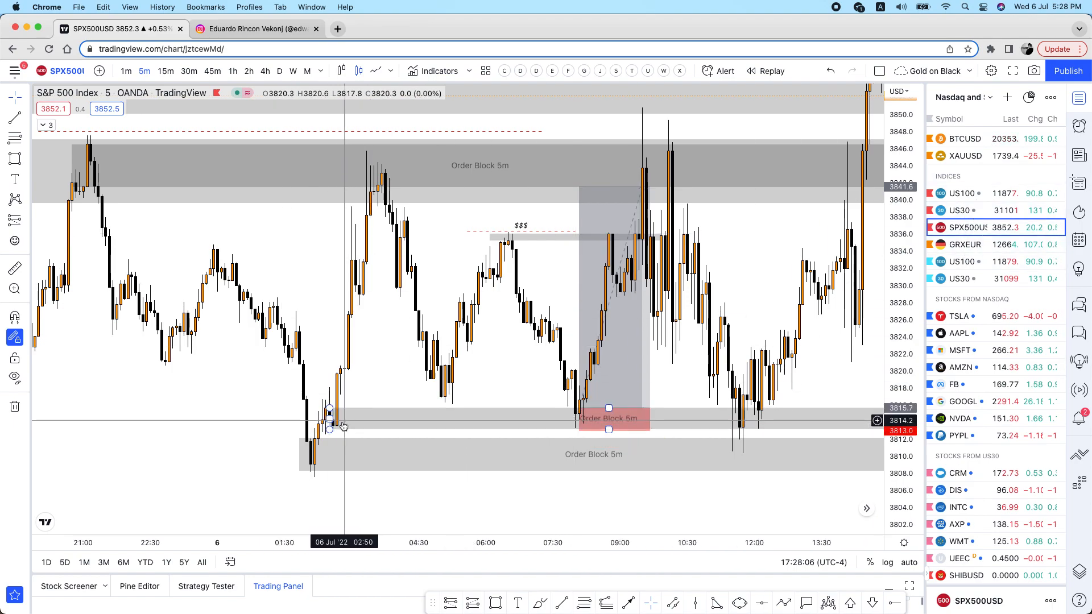
pyautogui.moveTo(565, 419)
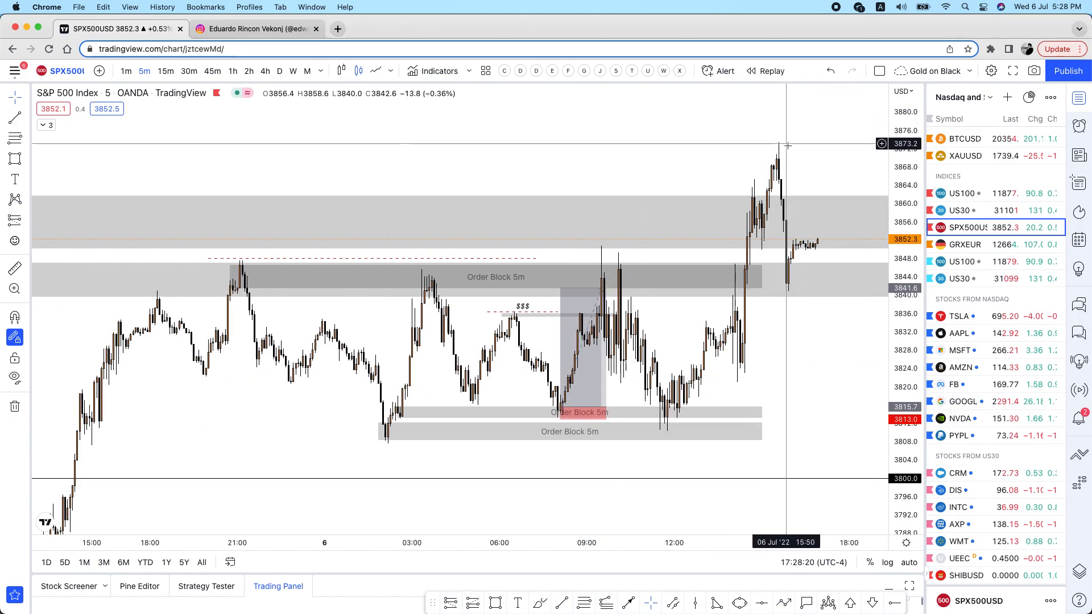
# - Put the S&P 500 chart on the one-hour timeframe to review its H1 order blocks
pyautogui.click(232, 70)
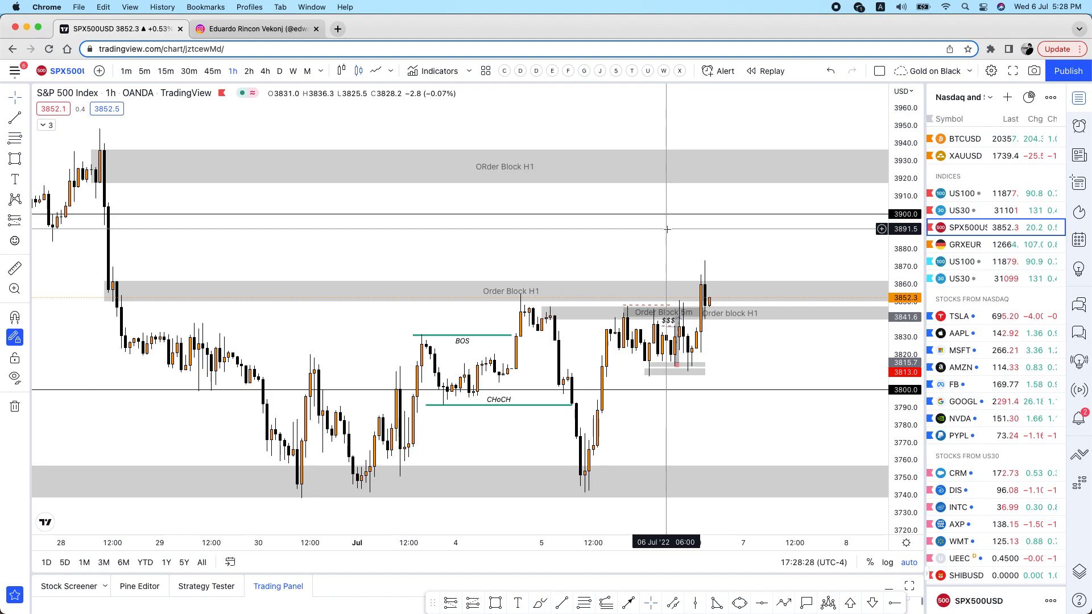
pyautogui.moveTo(639, 219)
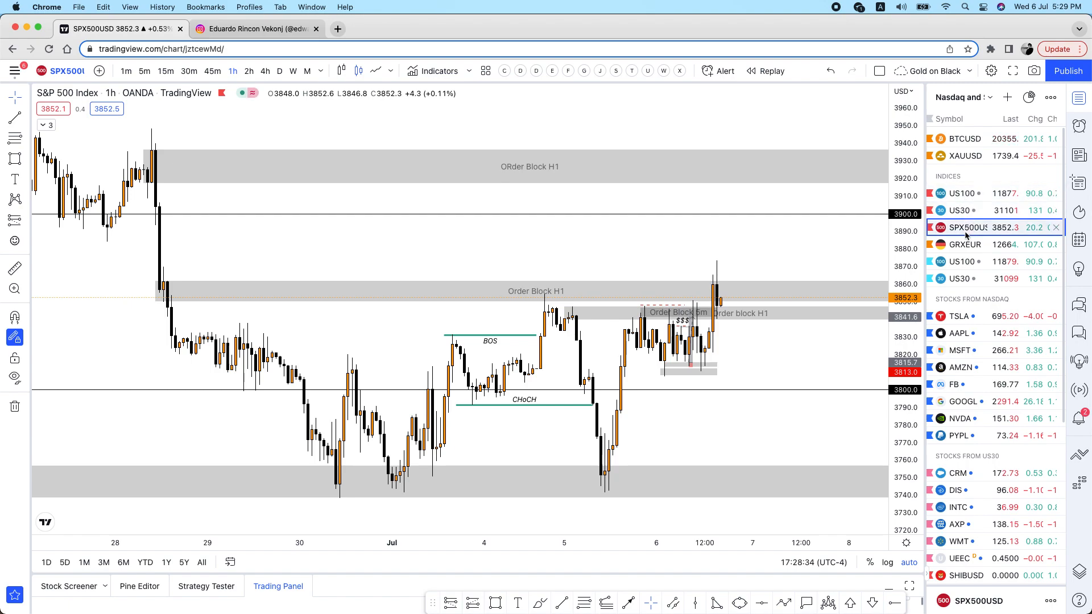
pyautogui.moveTo(967, 235)
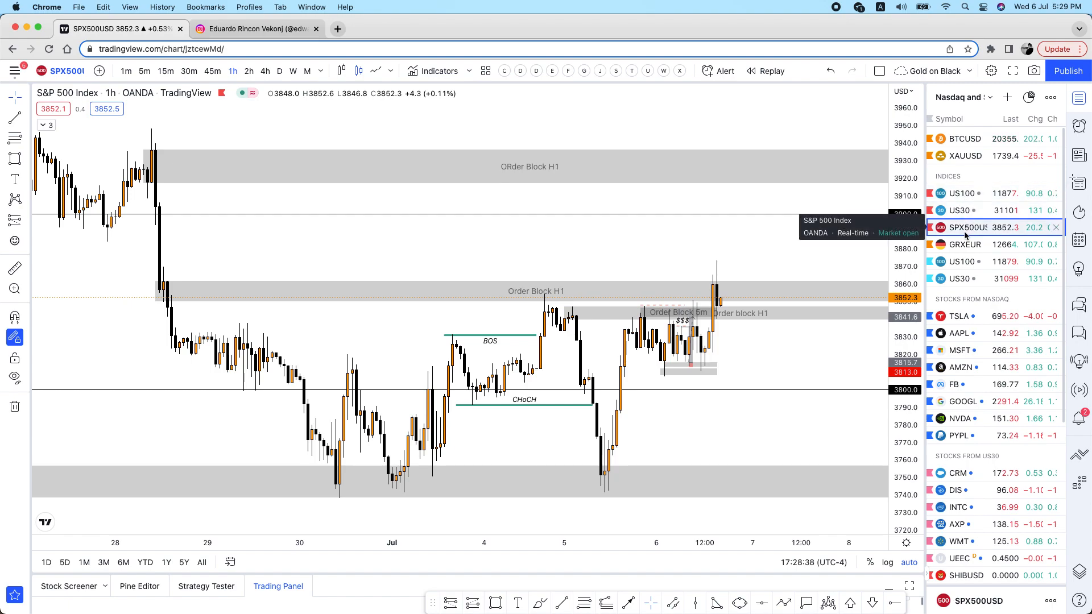
pyautogui.moveTo(791, 264)
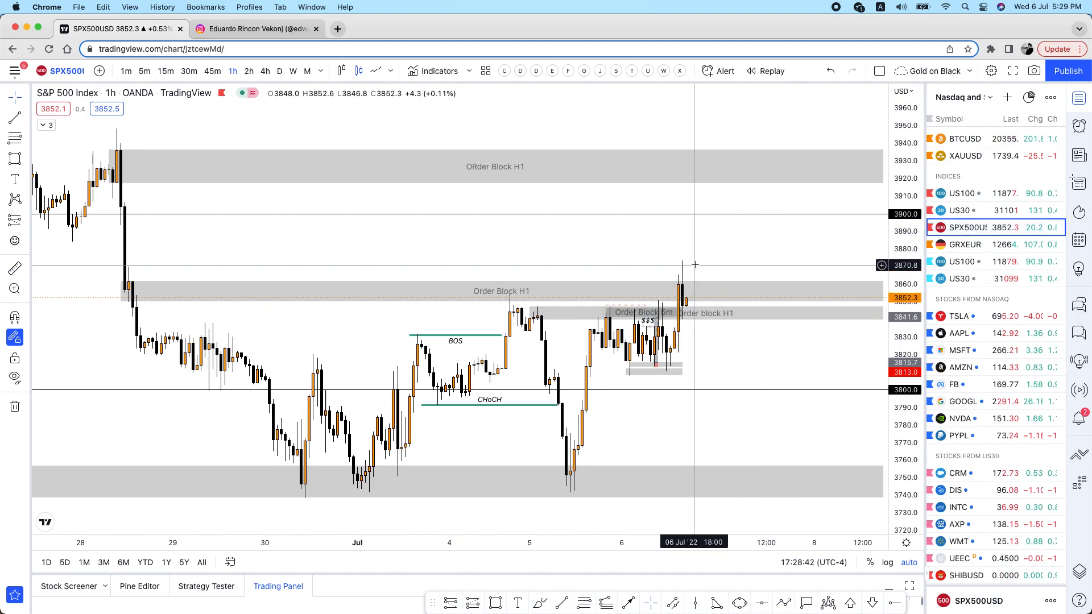
pyautogui.moveTo(703, 253)
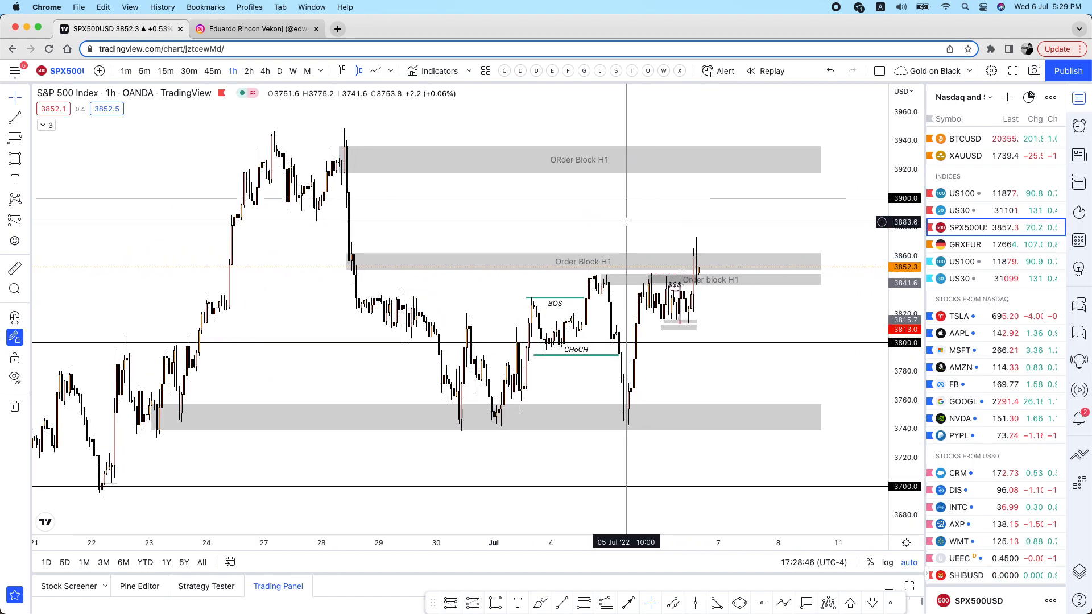
pyautogui.moveTo(750, 238)
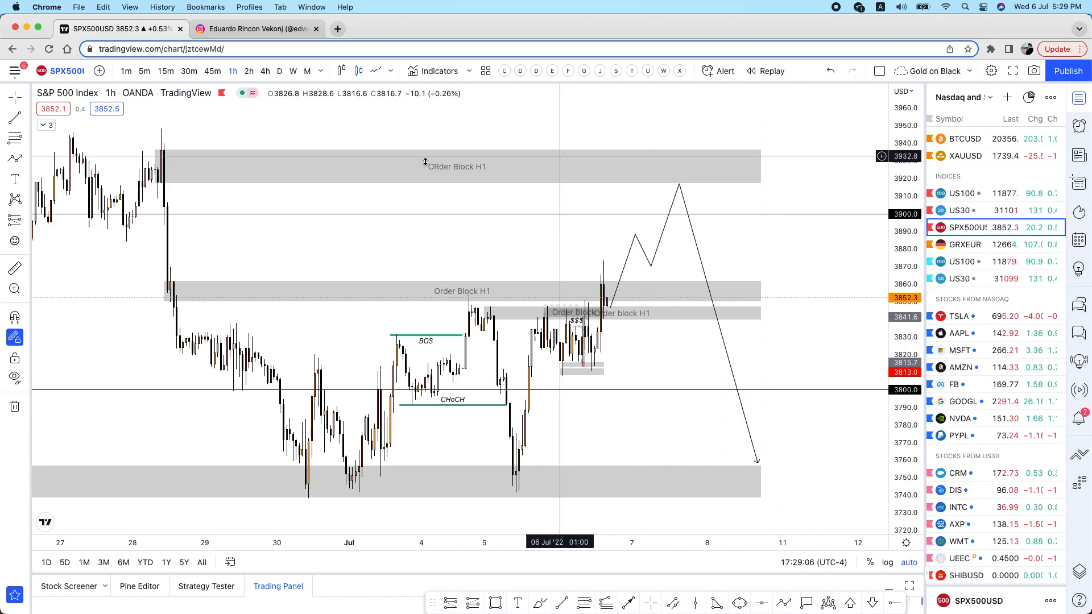
# - Sketch the S&P 500 up-then-down projected path, then open US30 from the watchlist
pyautogui.click(456, 167)
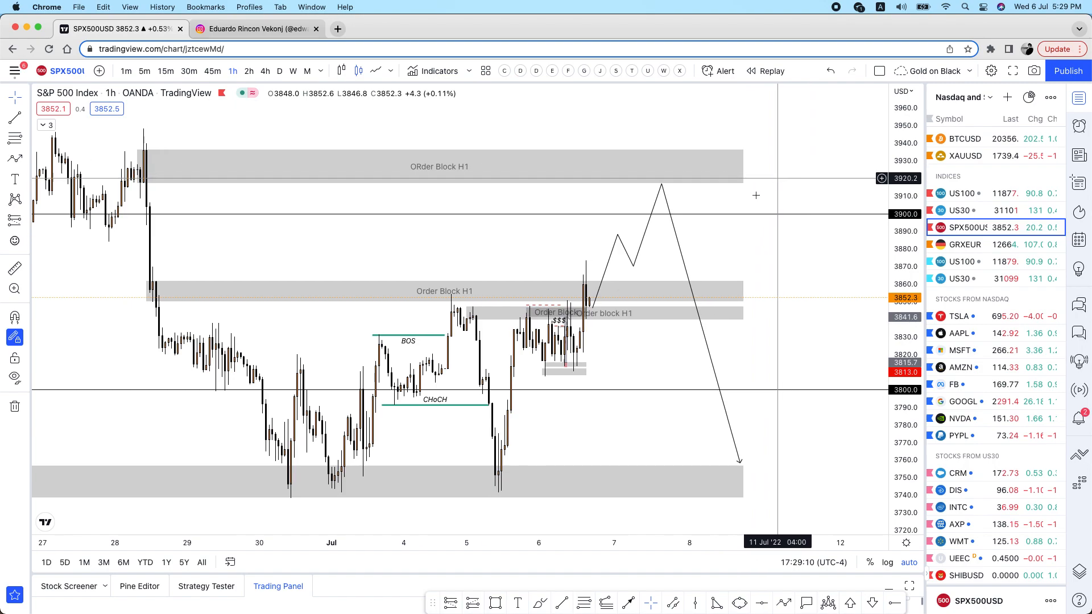
pyautogui.moveTo(682, 251)
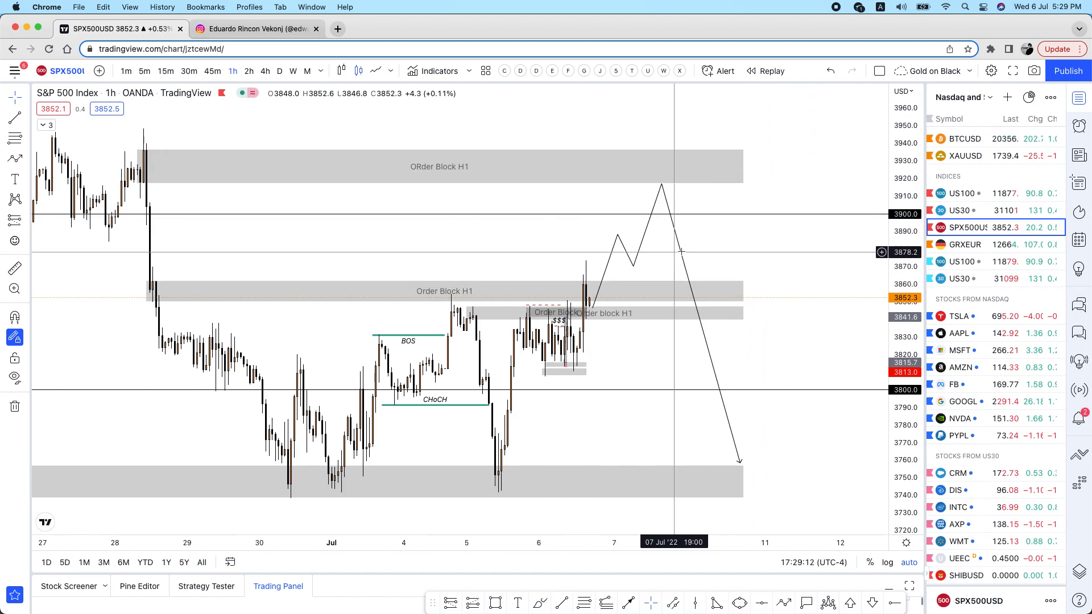
pyautogui.moveTo(751, 244)
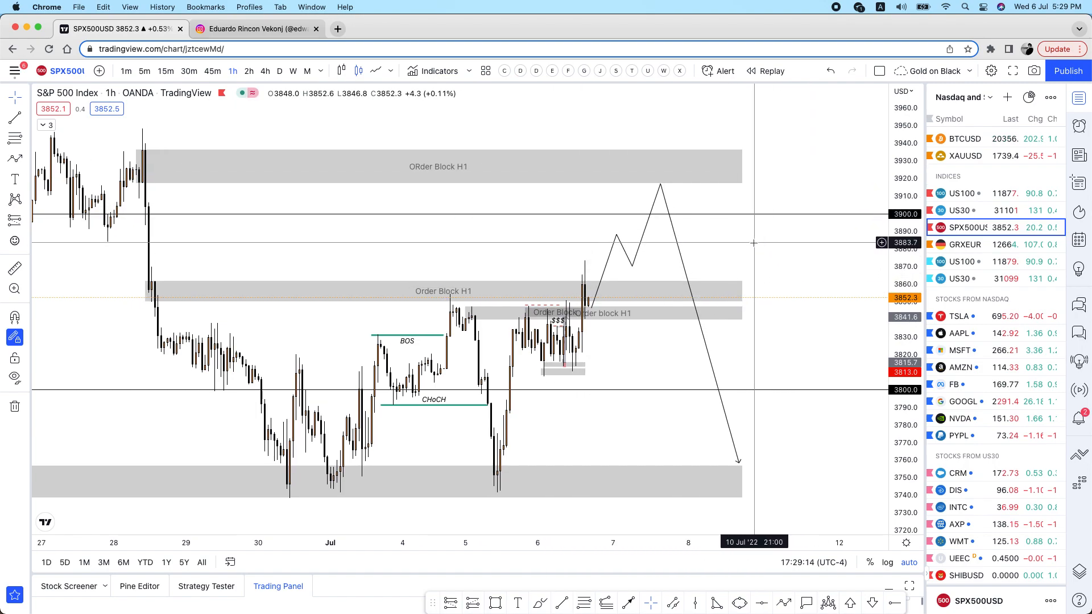
pyautogui.moveTo(447, 323)
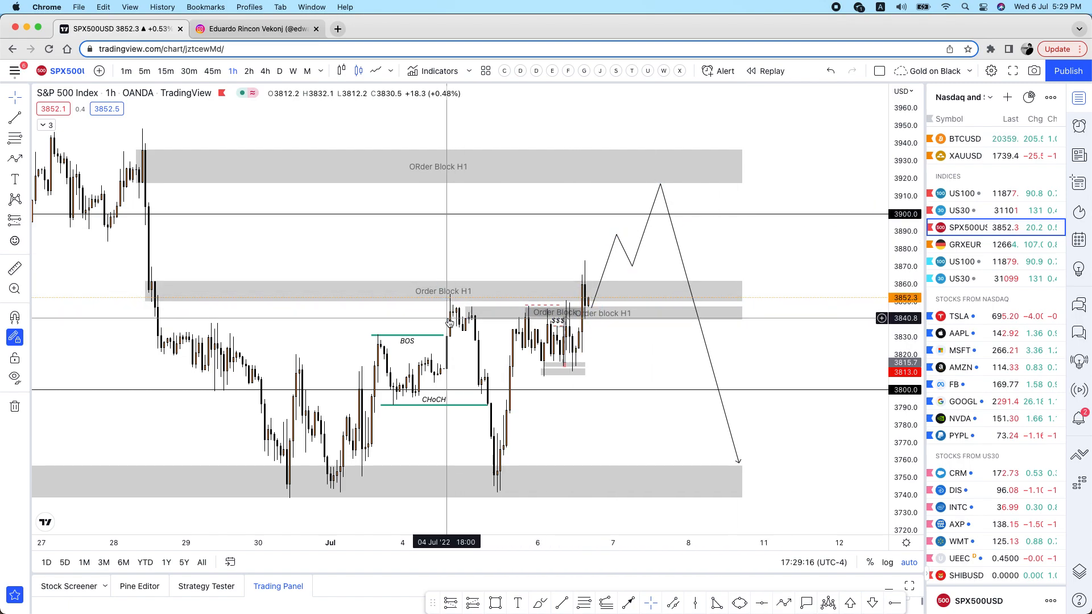
pyautogui.click(590, 308)
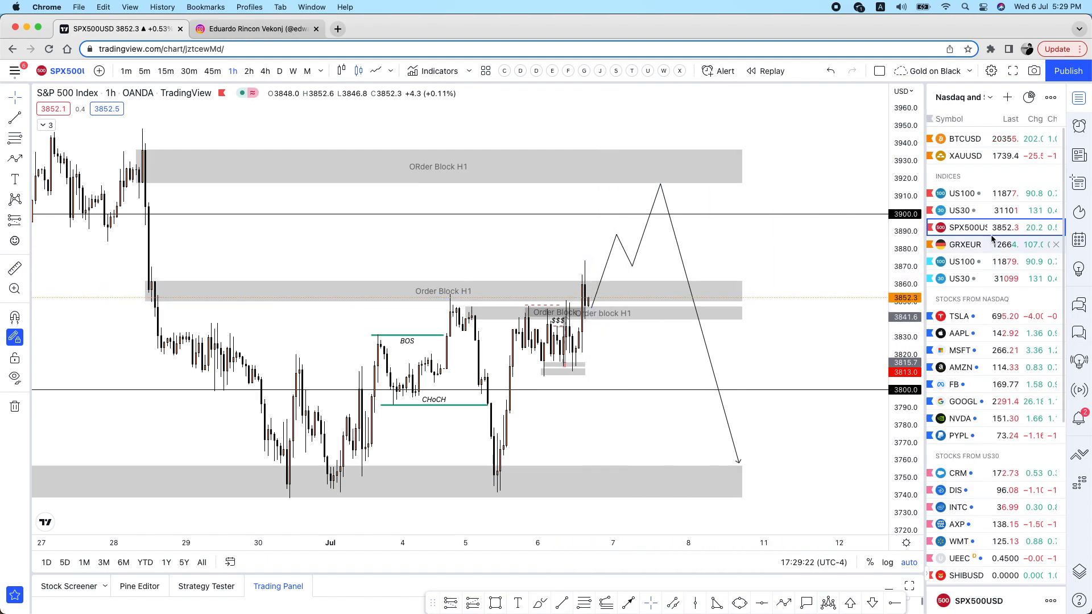
pyautogui.click(960, 279)
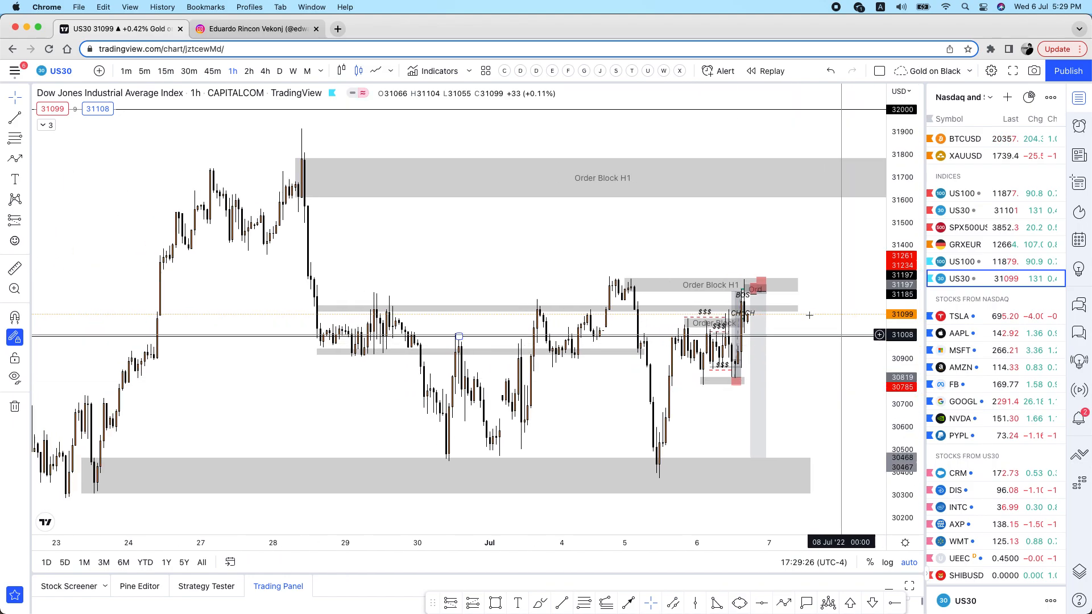
# - Step the US30 chart through 15-minute candles to the 5-minute timeframe
pyautogui.click(189, 71)
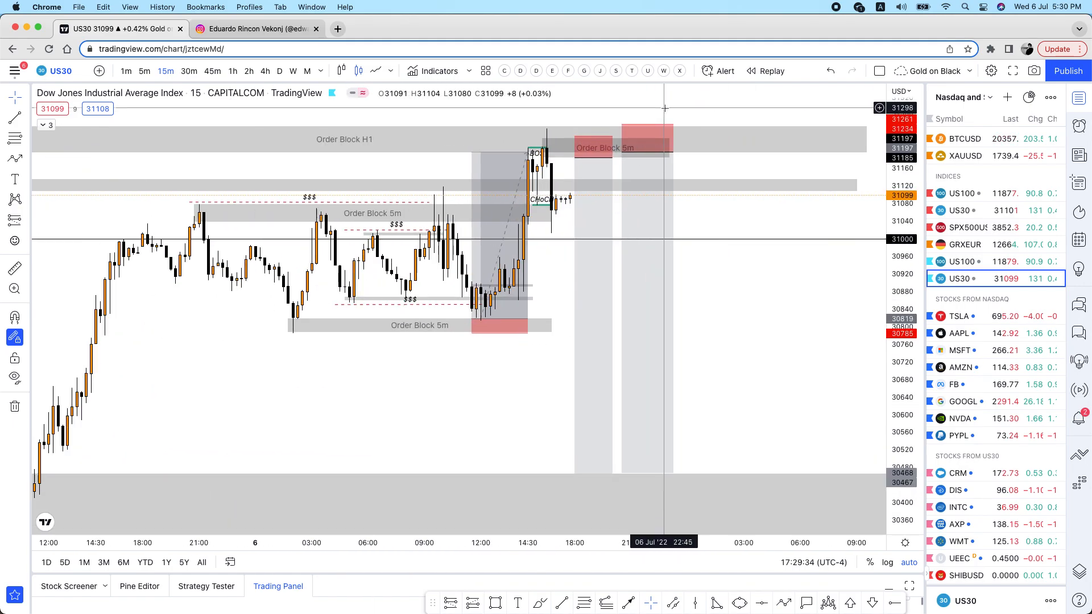
pyautogui.click(620, 148)
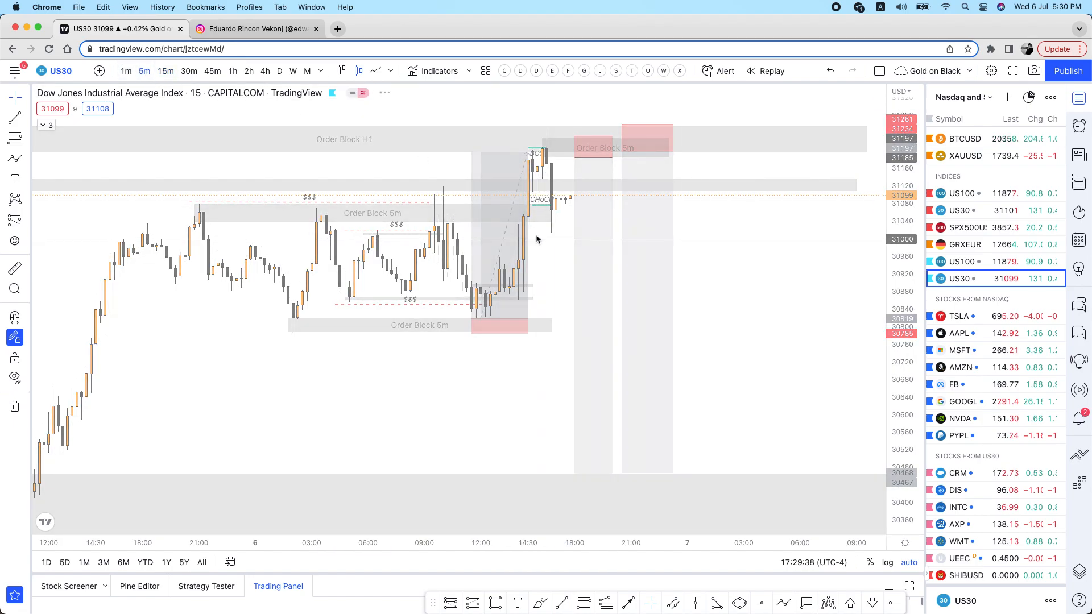
pyautogui.click(144, 70)
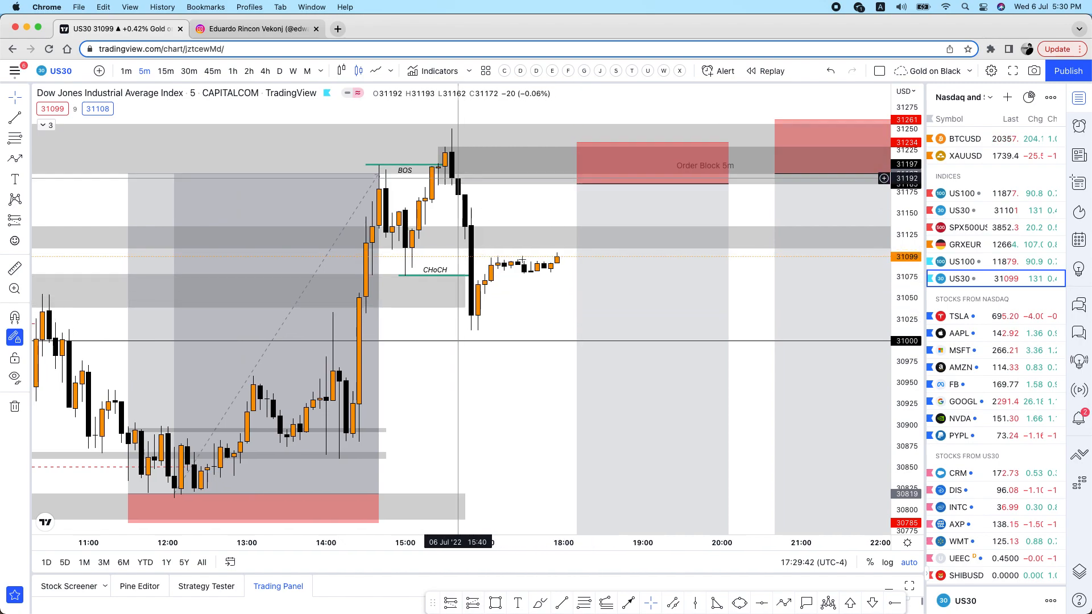
pyautogui.moveTo(571, 264)
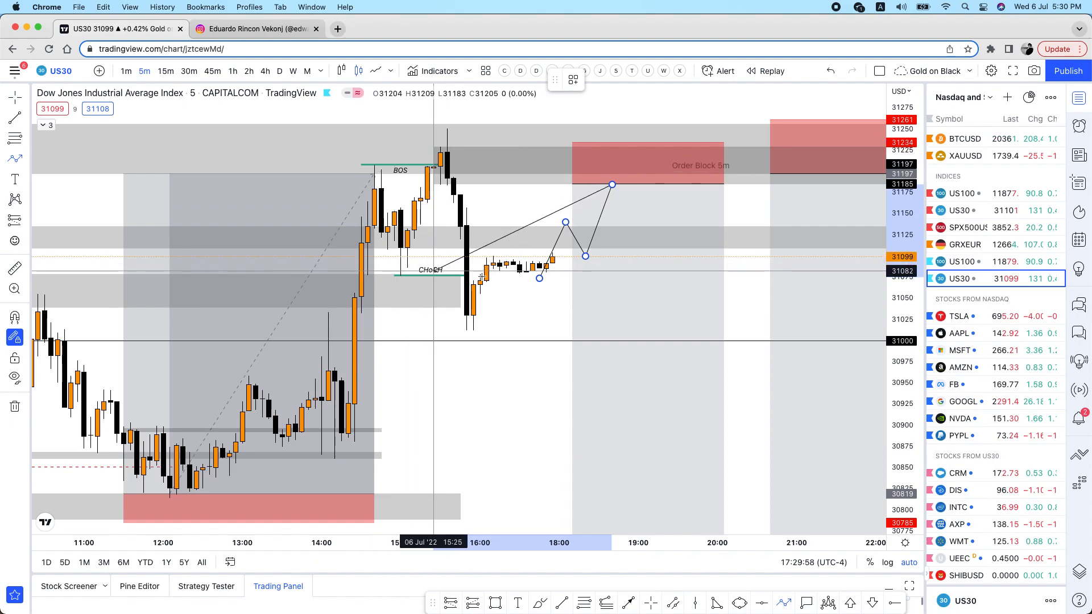
pyautogui.moveTo(479, 273)
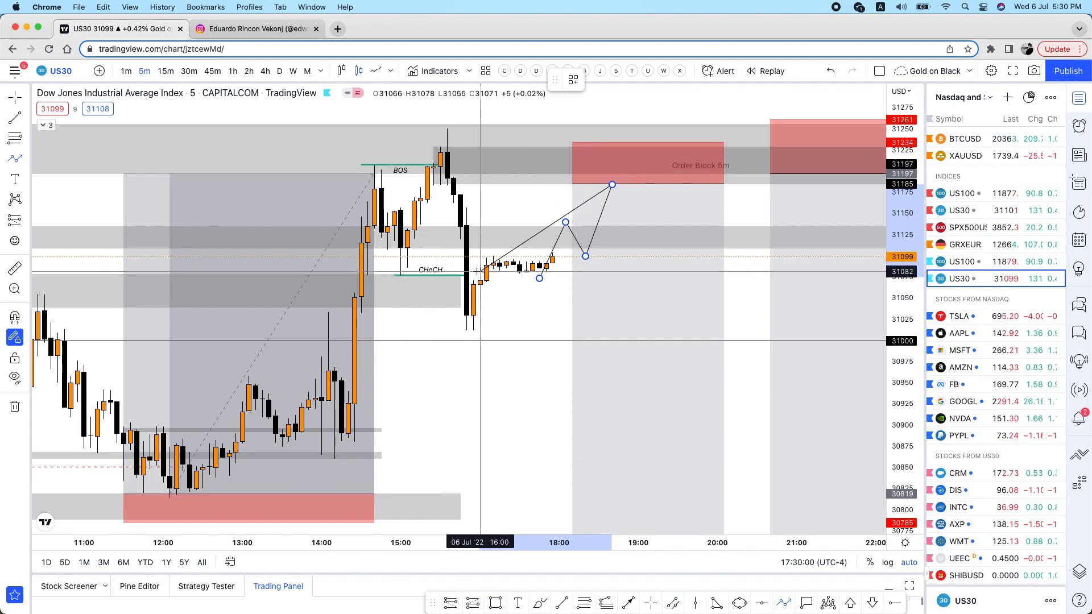
pyautogui.moveTo(470, 230)
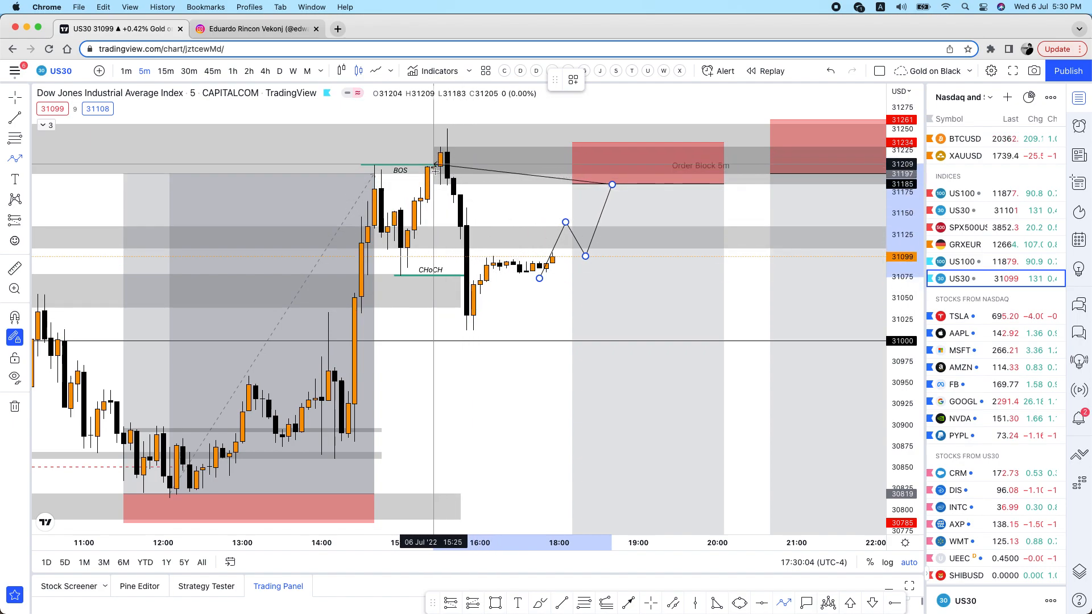
pyautogui.moveTo(465, 163)
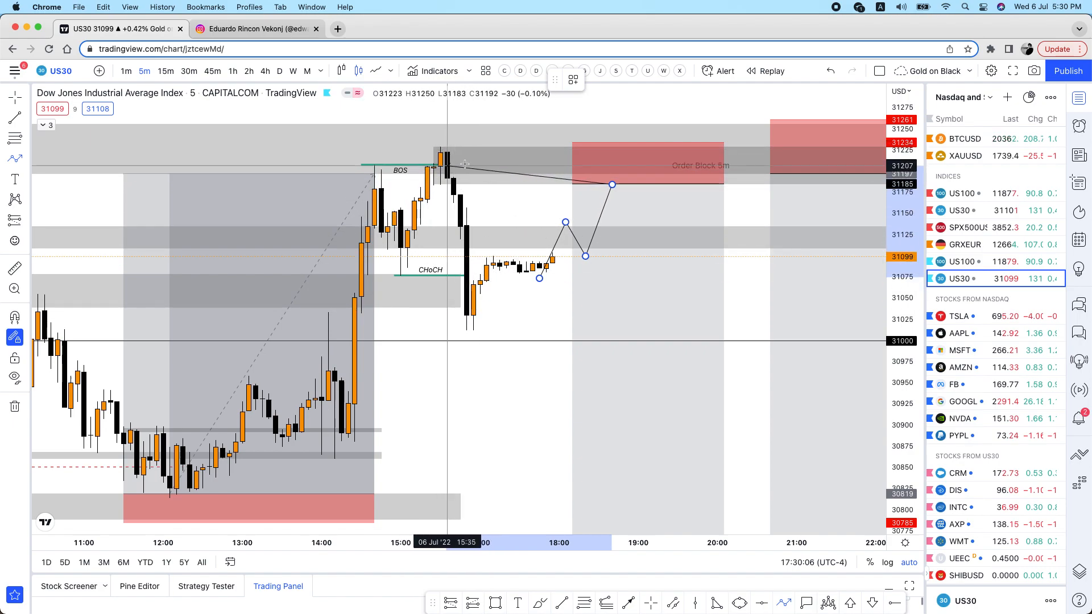
pyautogui.moveTo(564, 230)
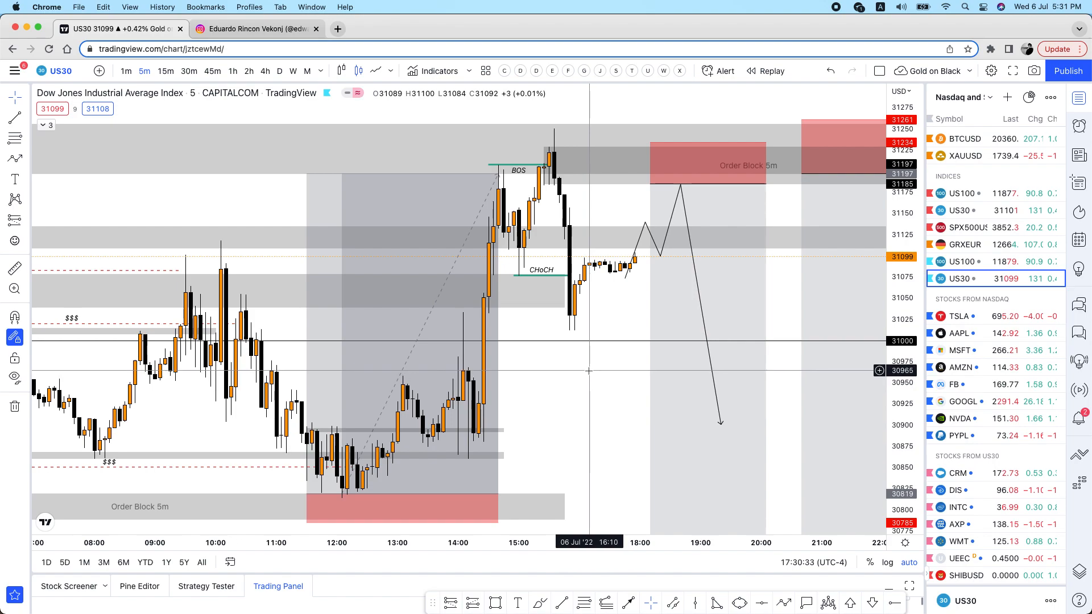
# - Scroll the US30 five-minute chart left around the projected path and order block
pyautogui.hscroll(-3)
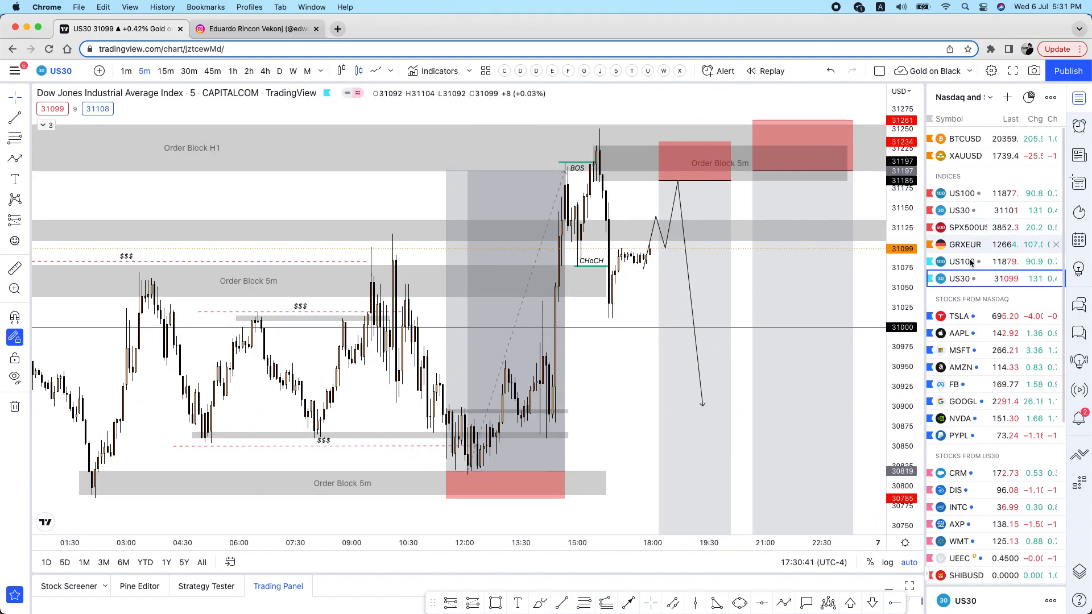
# - Open US100, go from hourly to 4-hour candles, and zoom out to show months
pyautogui.click(961, 261)
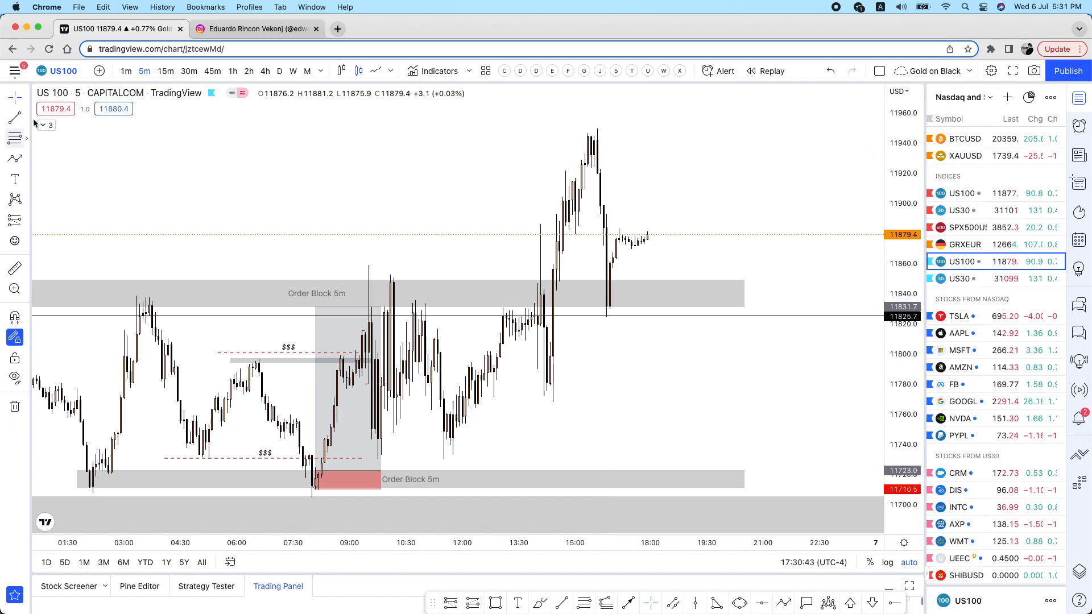
pyautogui.click(233, 71)
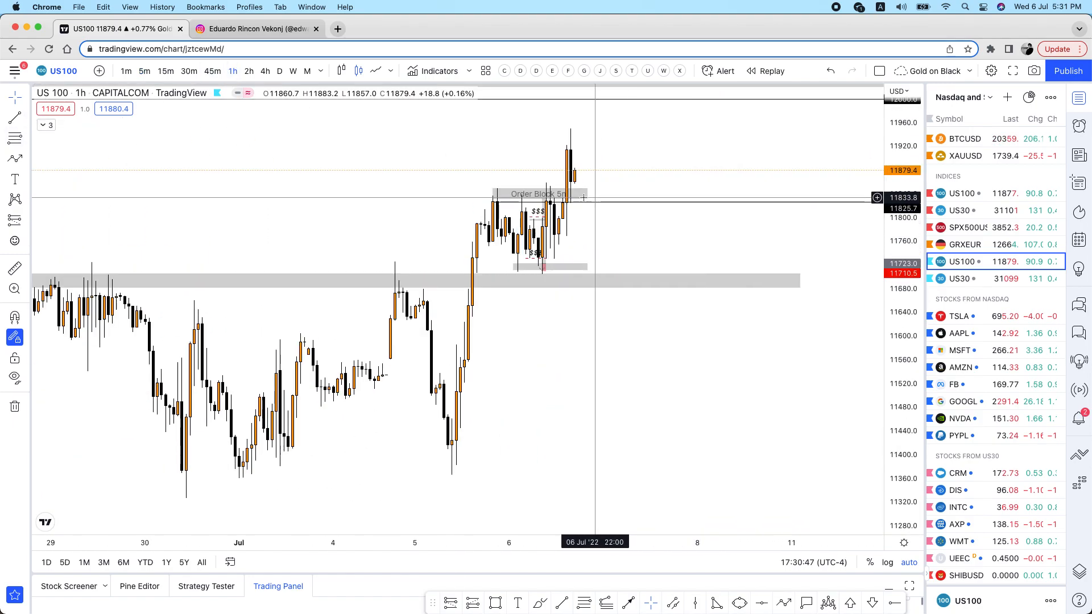
pyautogui.moveTo(669, 152)
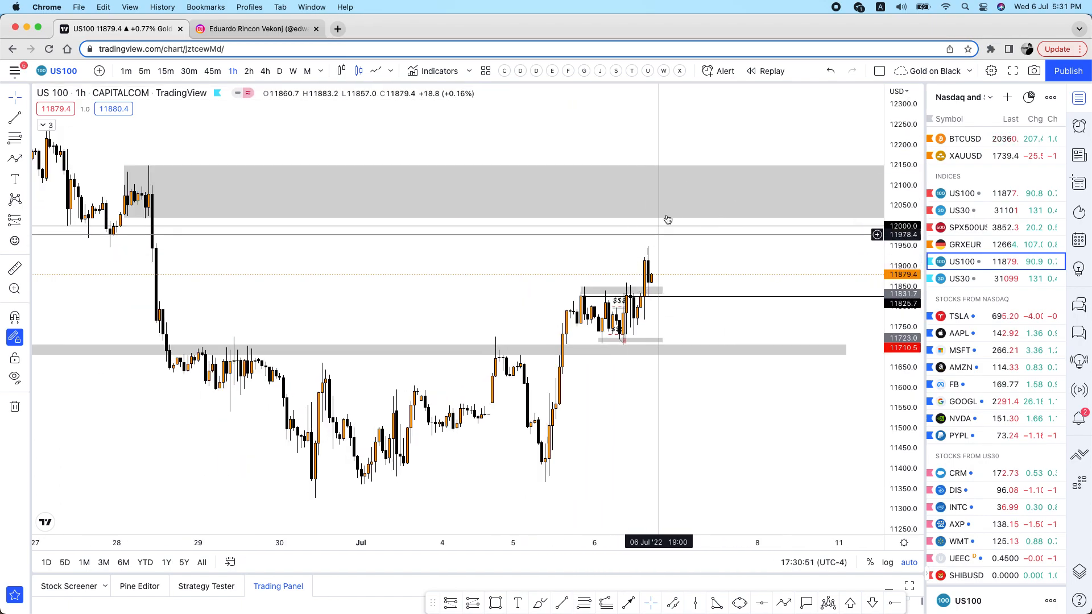
pyautogui.moveTo(536, 110)
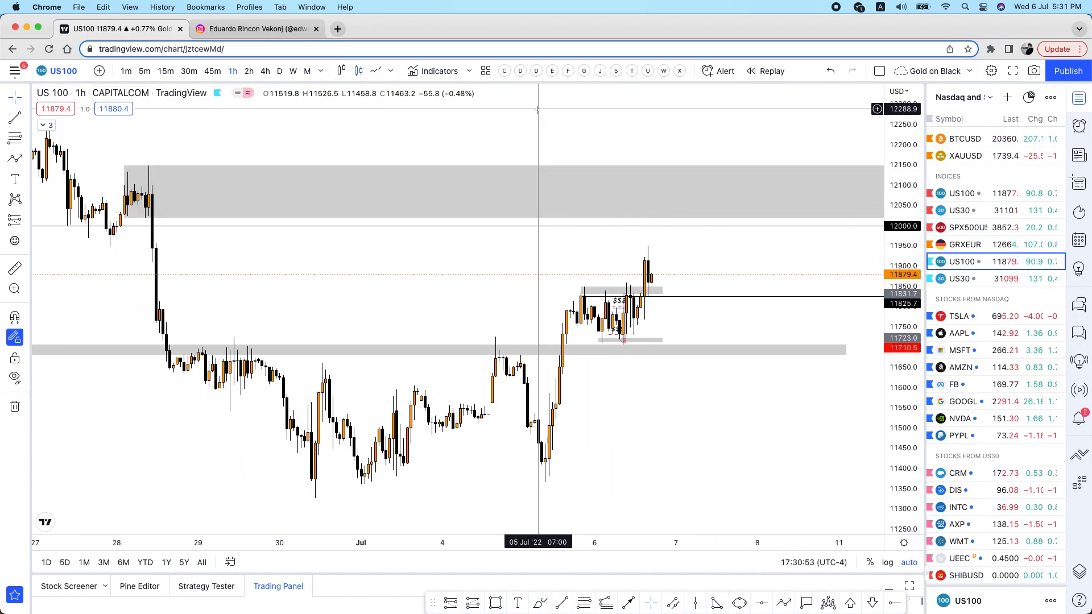
pyautogui.scroll(-3)
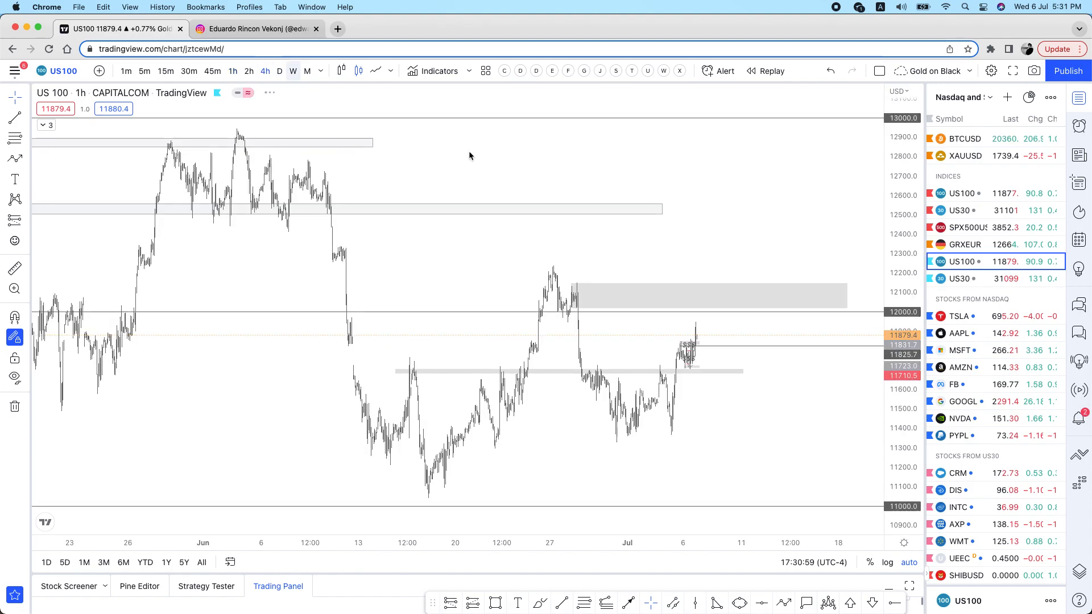
pyautogui.click(264, 70)
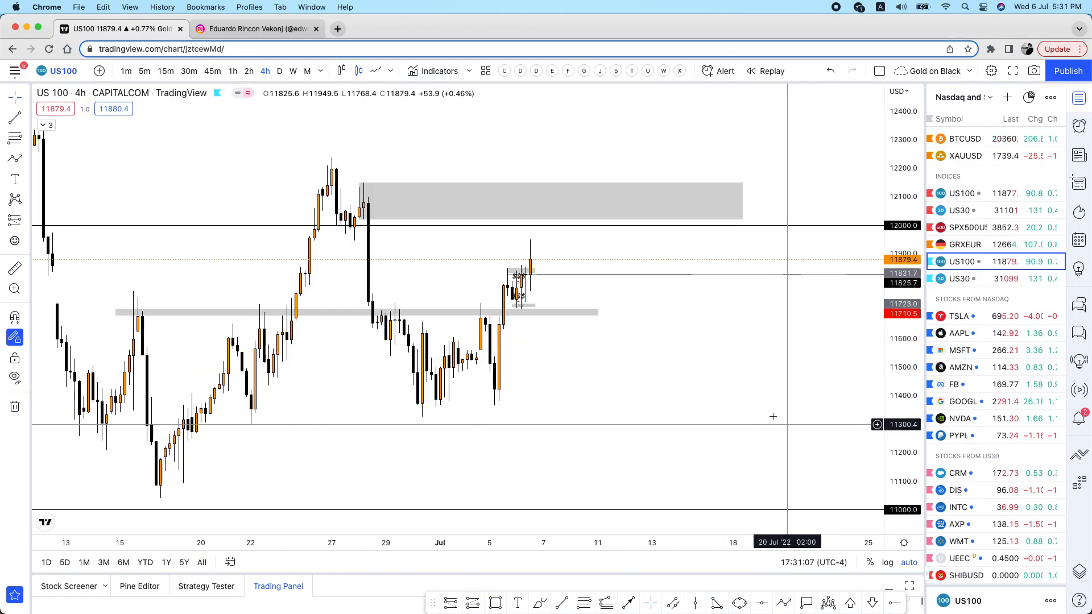
pyautogui.moveTo(682, 373)
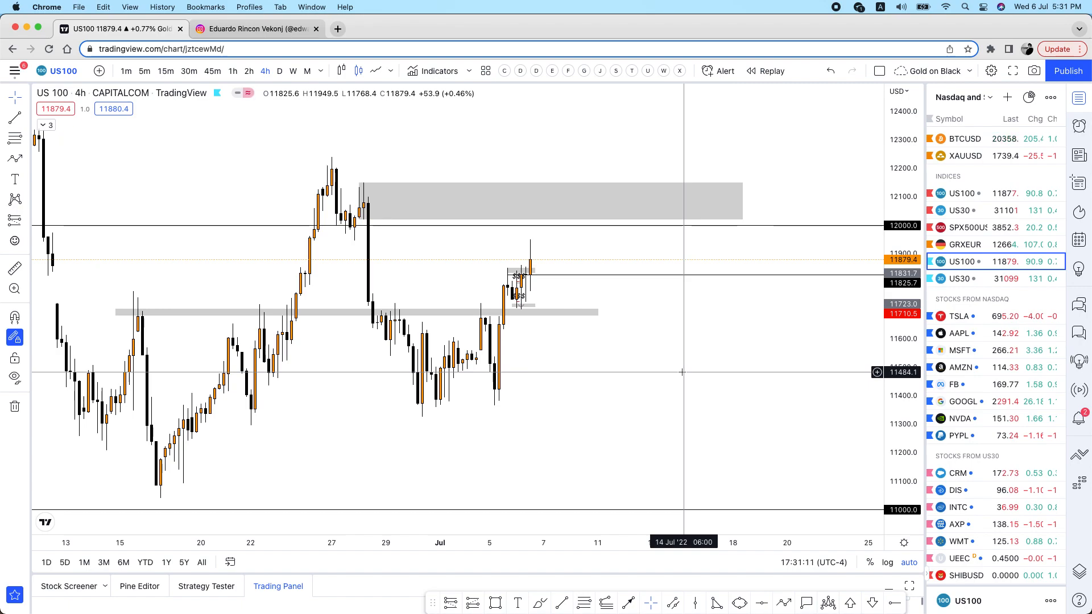
pyautogui.moveTo(689, 326)
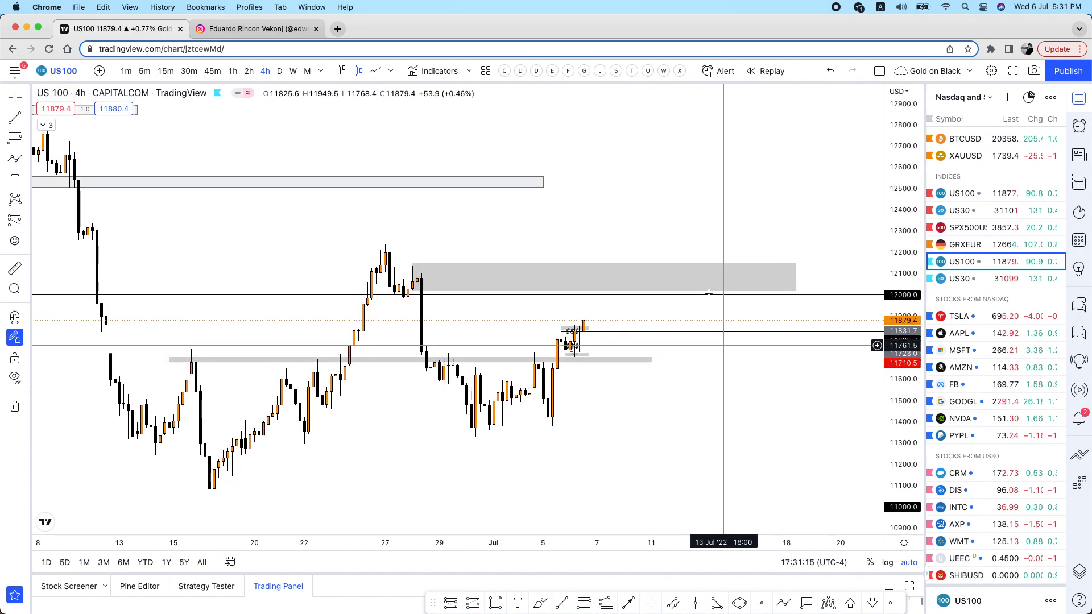
pyautogui.moveTo(611, 288)
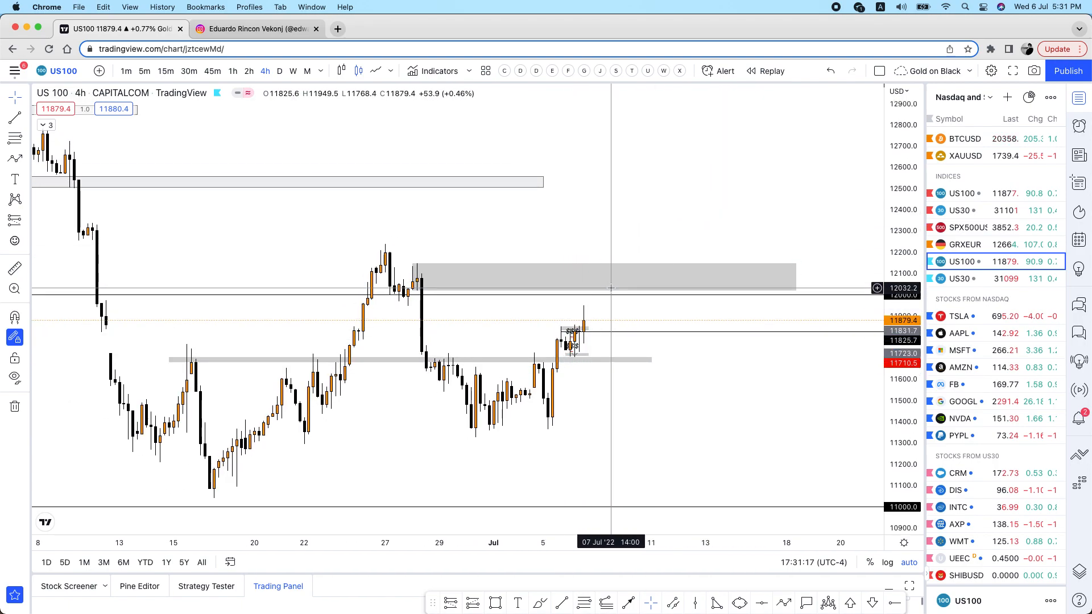
pyautogui.moveTo(557, 356)
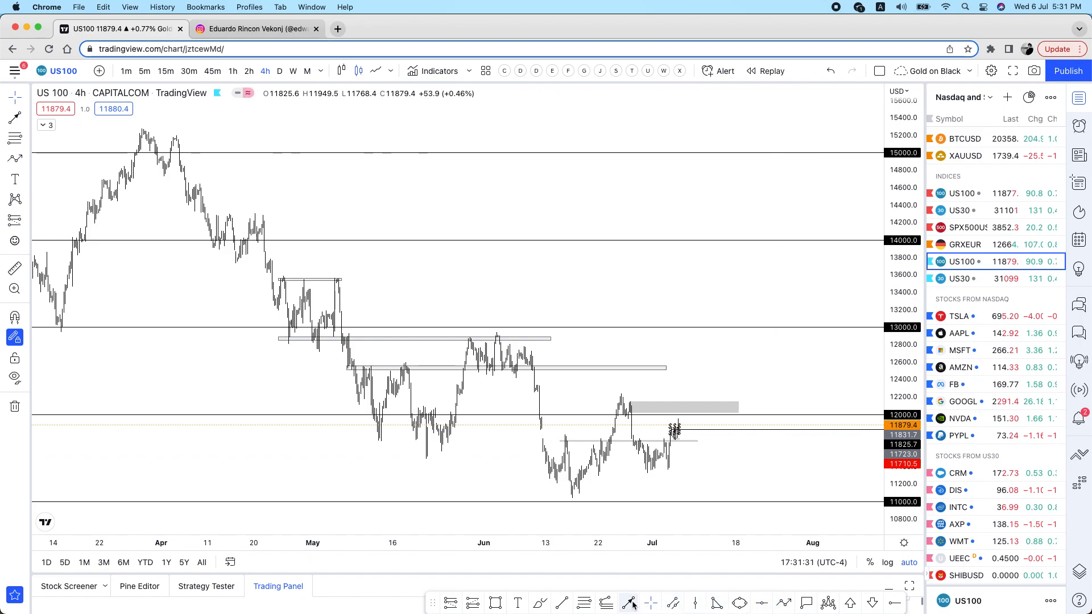
pyautogui.moveTo(742, 200)
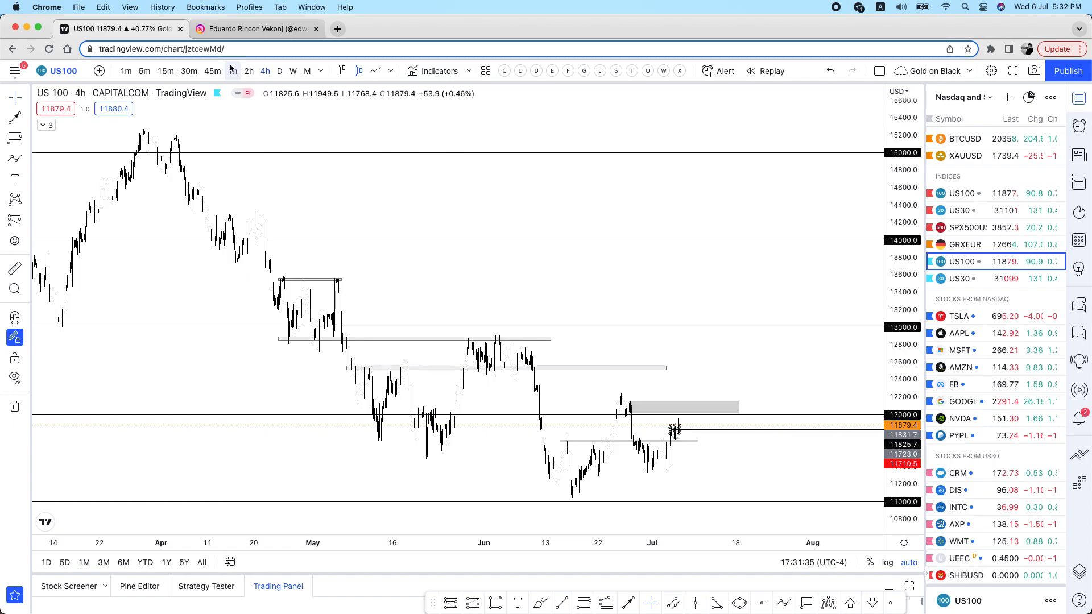
# - Put US100 on one-hour candles and inspect its hourly order-block zones
pyautogui.click(232, 70)
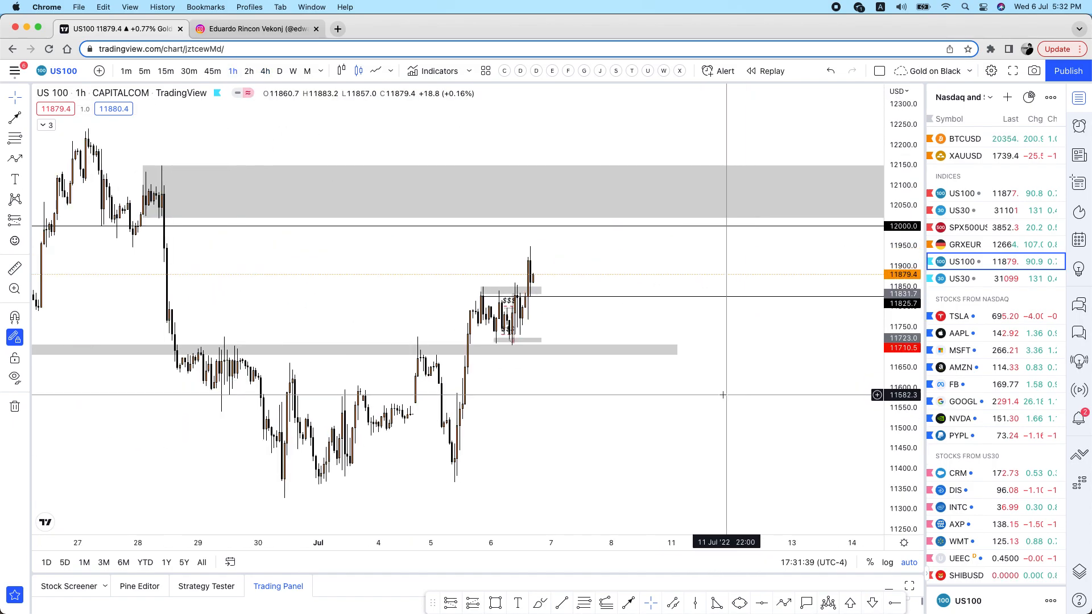
pyautogui.moveTo(683, 415)
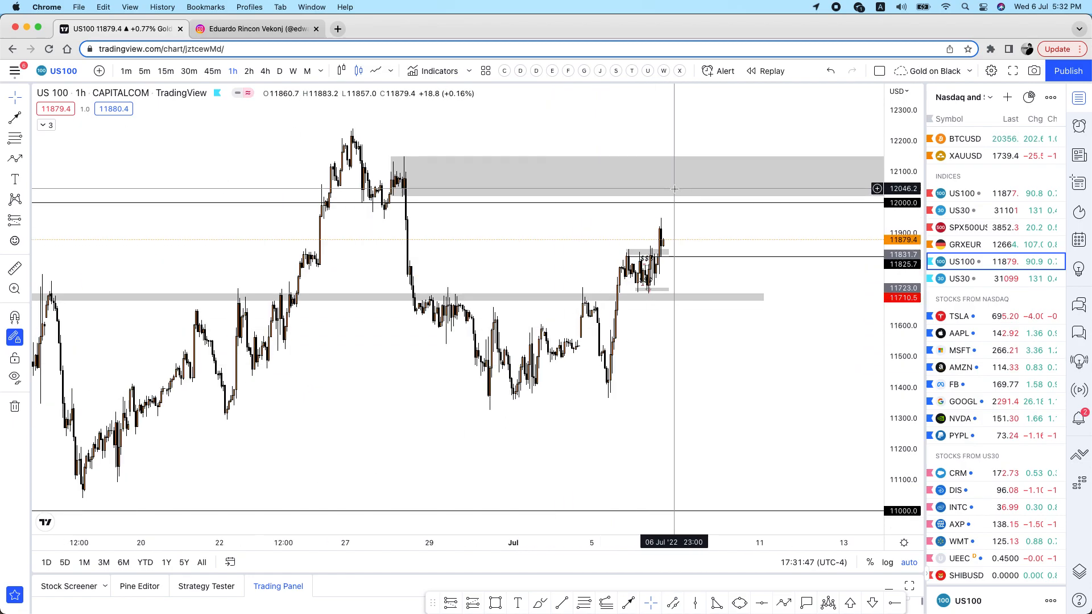
pyautogui.moveTo(407, 306)
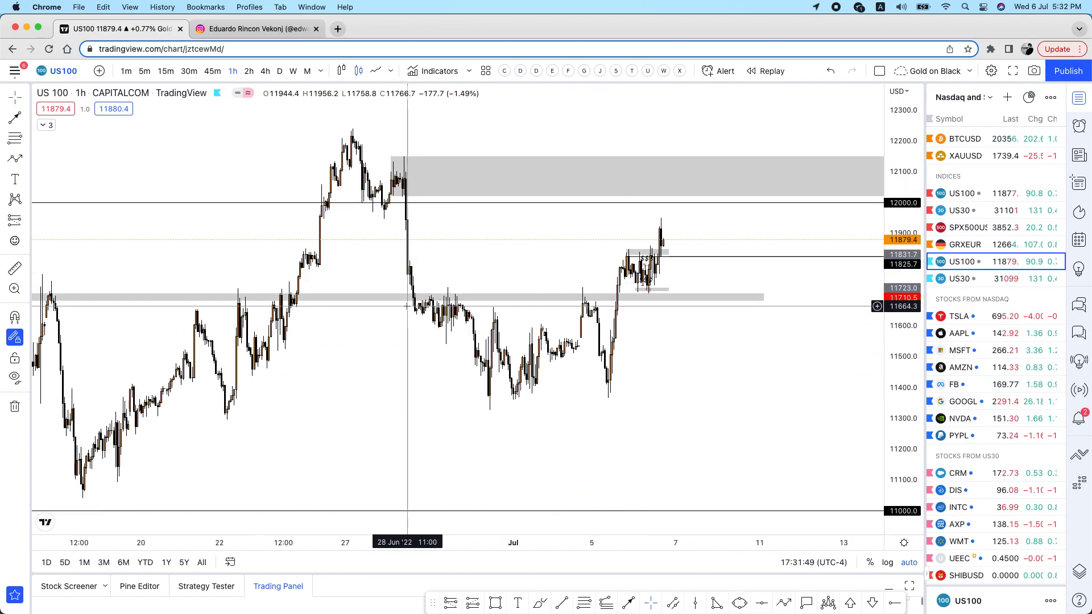
pyautogui.moveTo(593, 249)
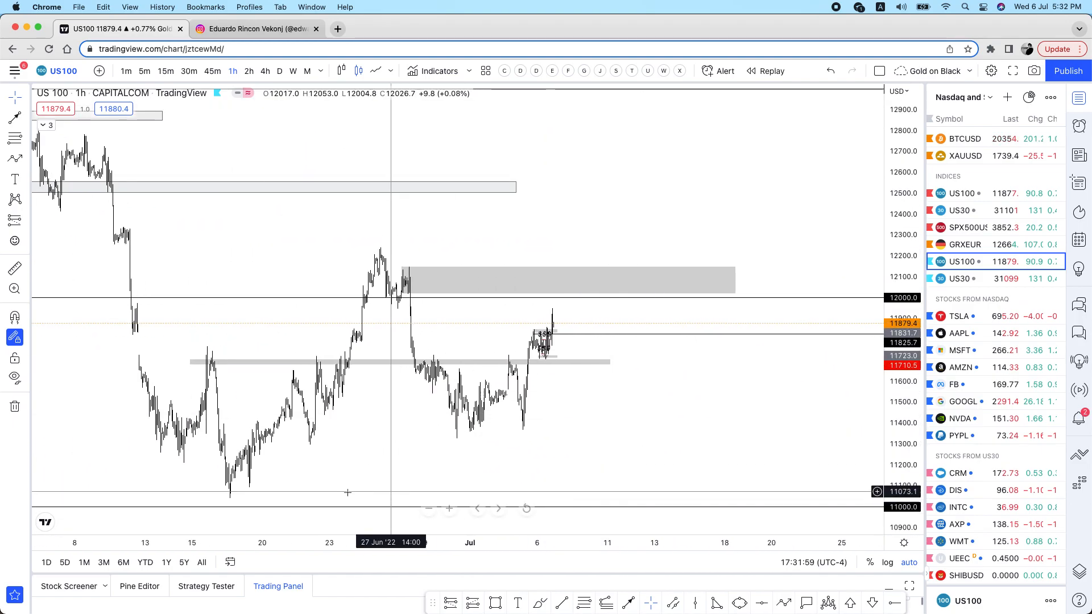
pyautogui.moveTo(232, 497)
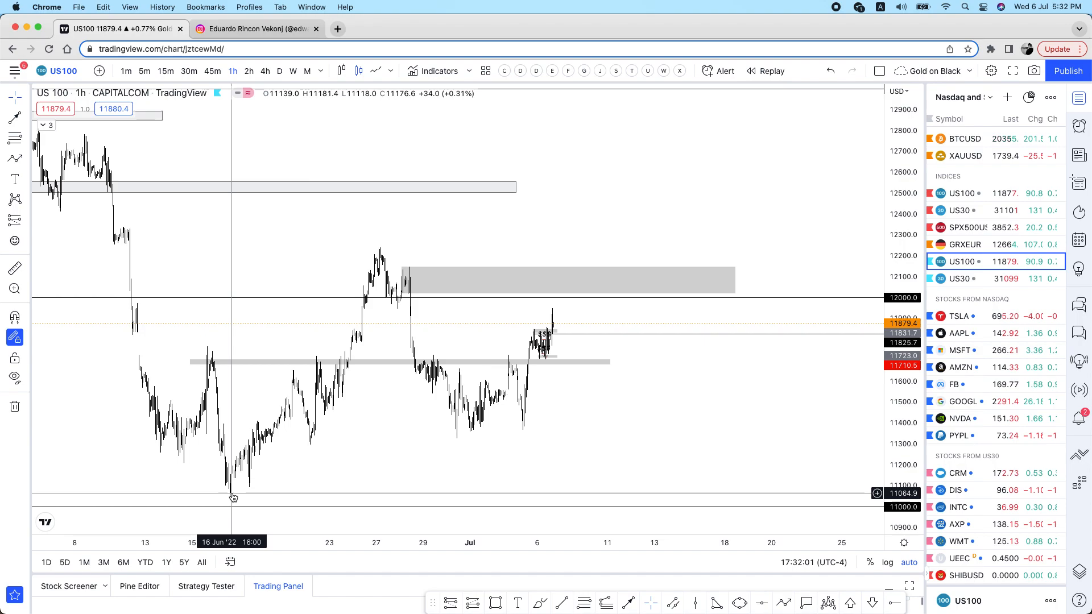
pyautogui.click(568, 278)
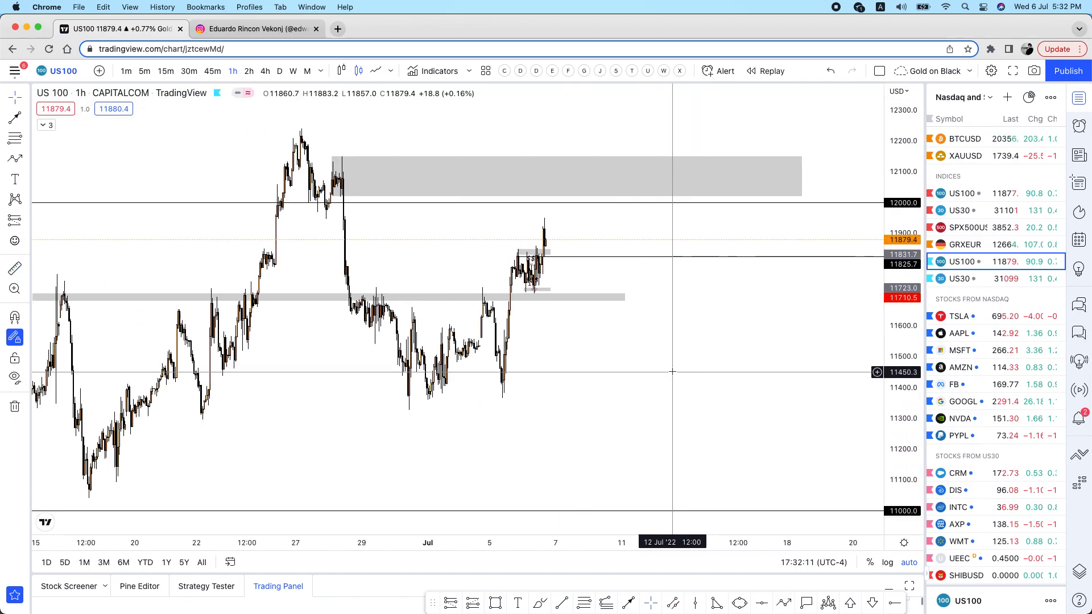
pyautogui.moveTo(755, 341)
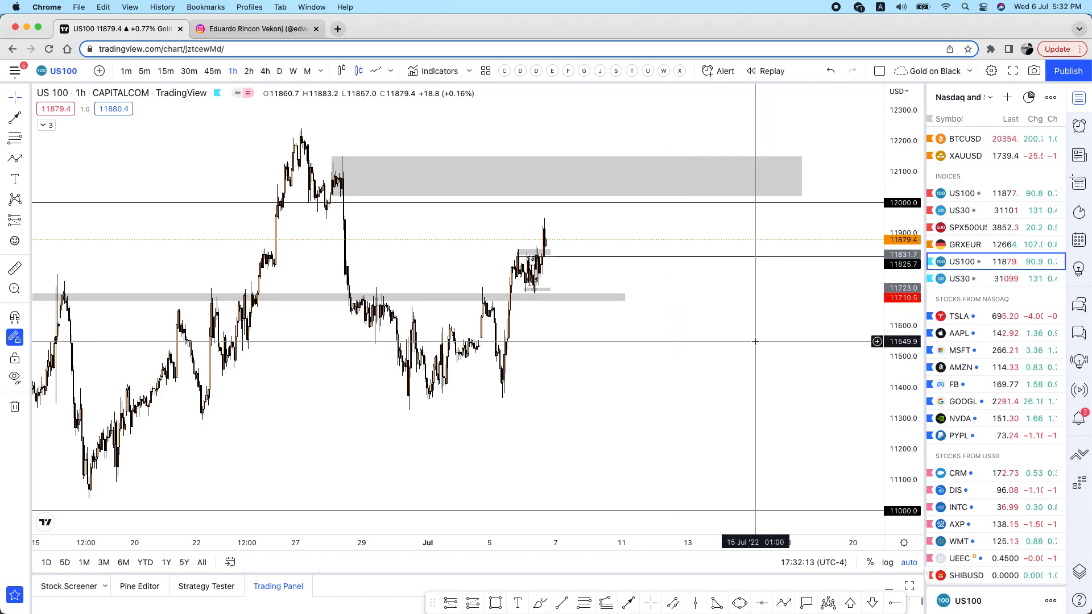
pyautogui.moveTo(698, 366)
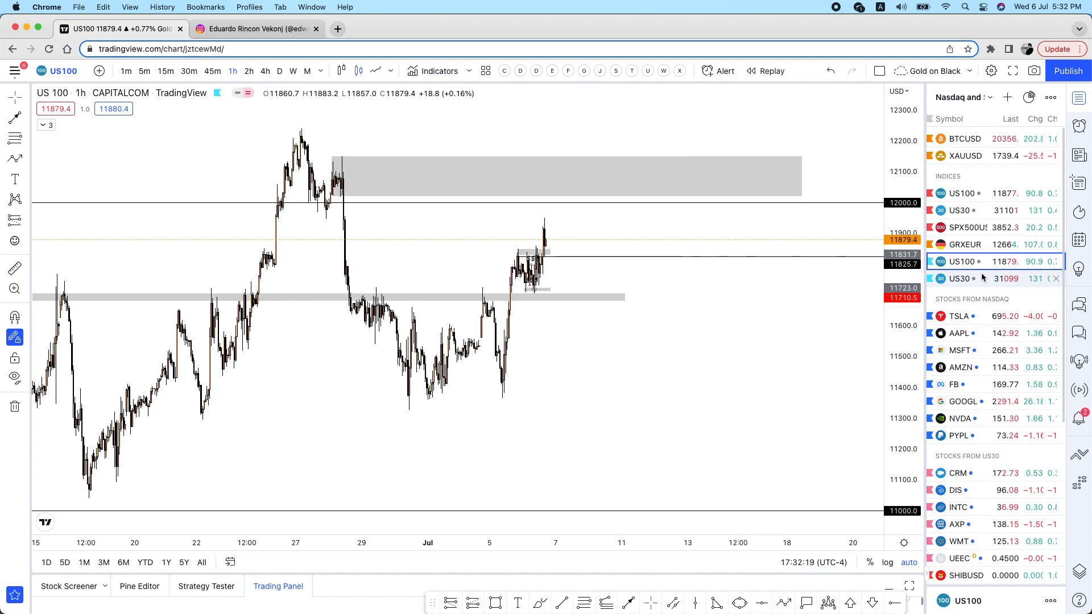
# - Open the US30 chart and switch it to five-minute candles
pyautogui.click(960, 279)
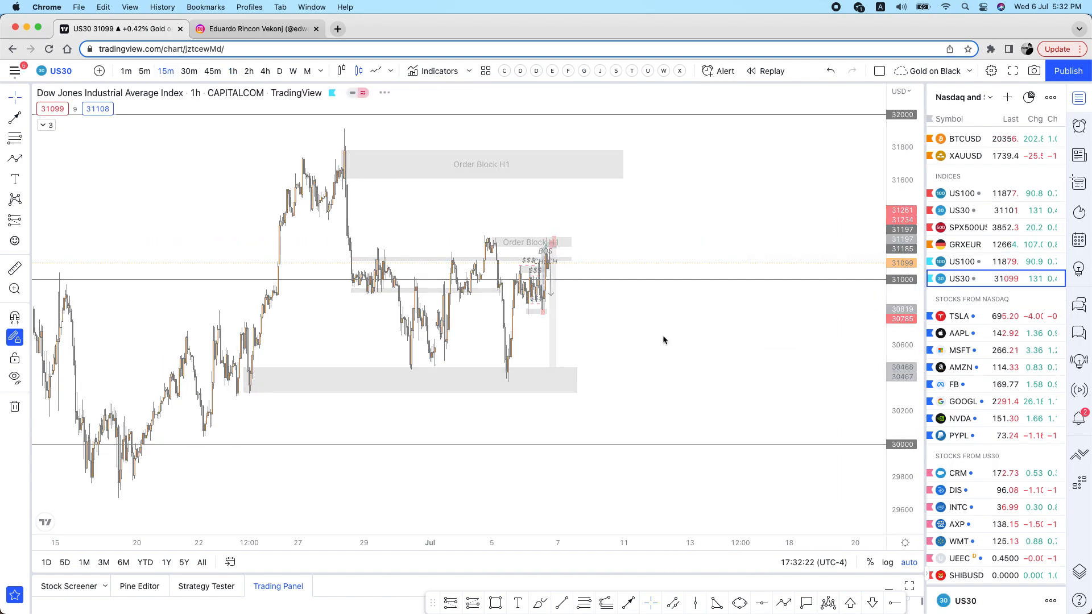
pyautogui.click(165, 71)
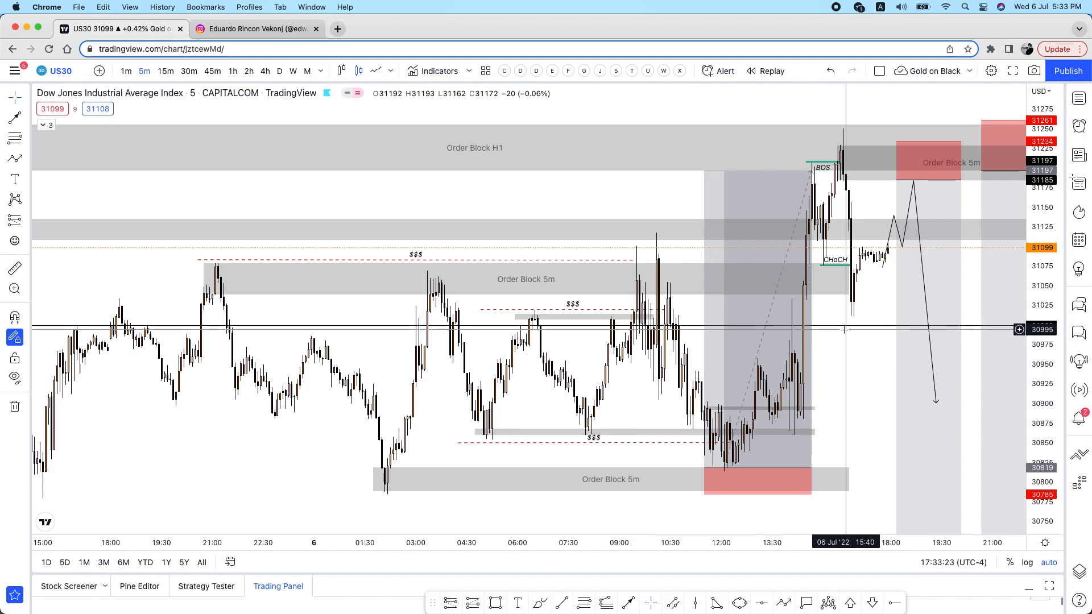
pyautogui.moveTo(400, 197)
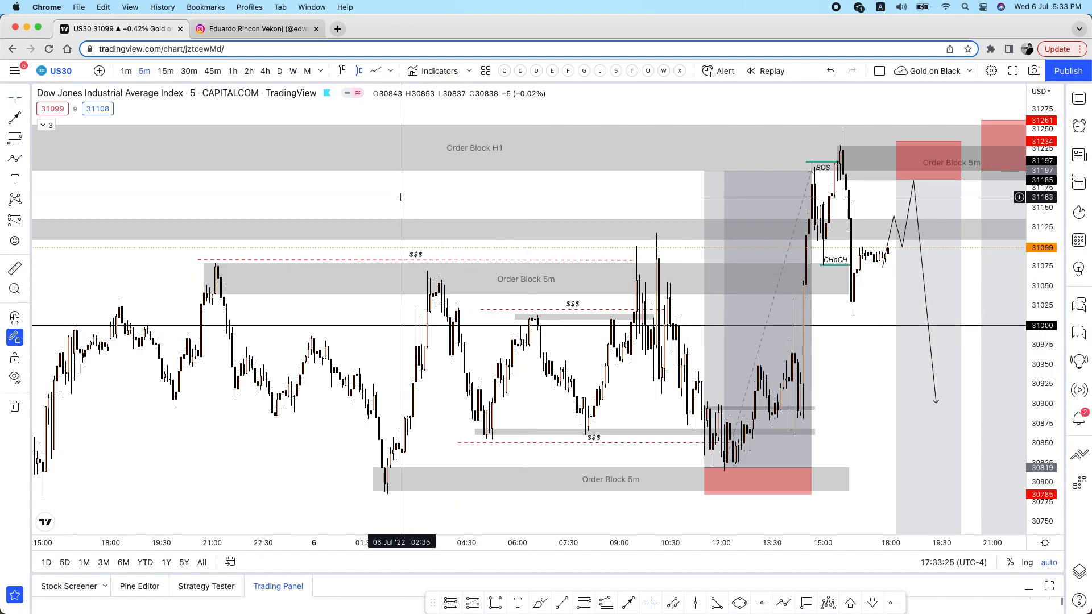
pyautogui.moveTo(391, 200)
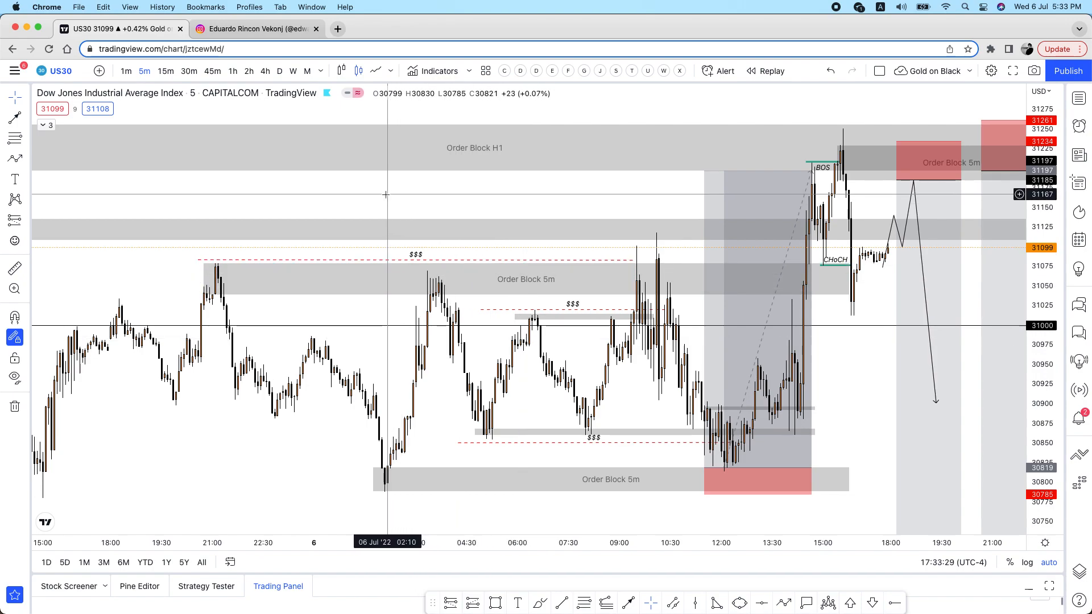
# - Show the trader's Instagram profile and username, then return to the US30 chart
pyautogui.click(256, 29)
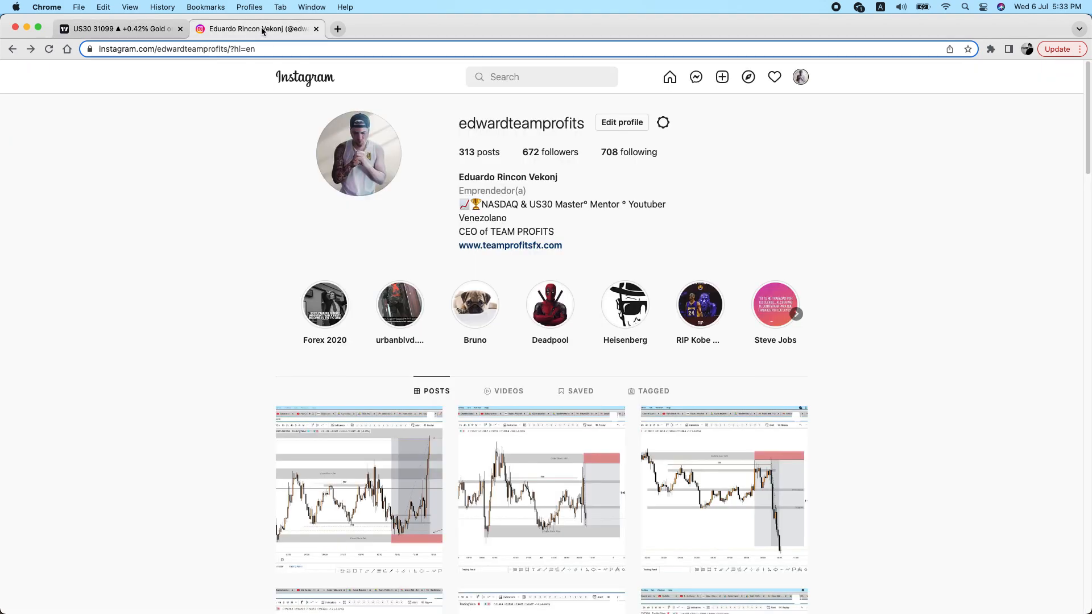
pyautogui.moveTo(446, 195)
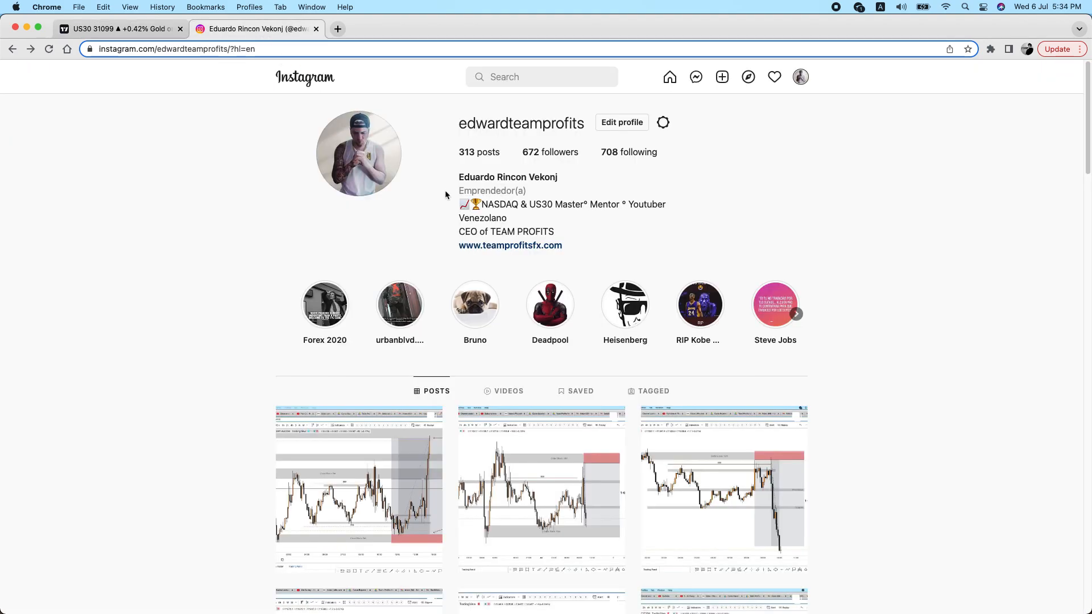
pyautogui.doubleClick(521, 124)
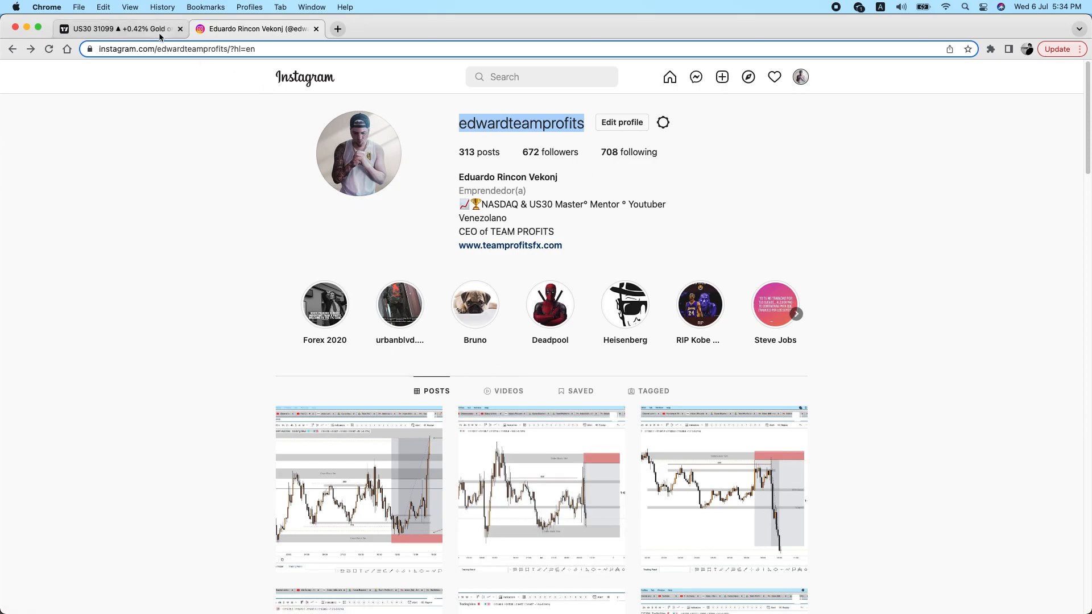
pyautogui.click(119, 29)
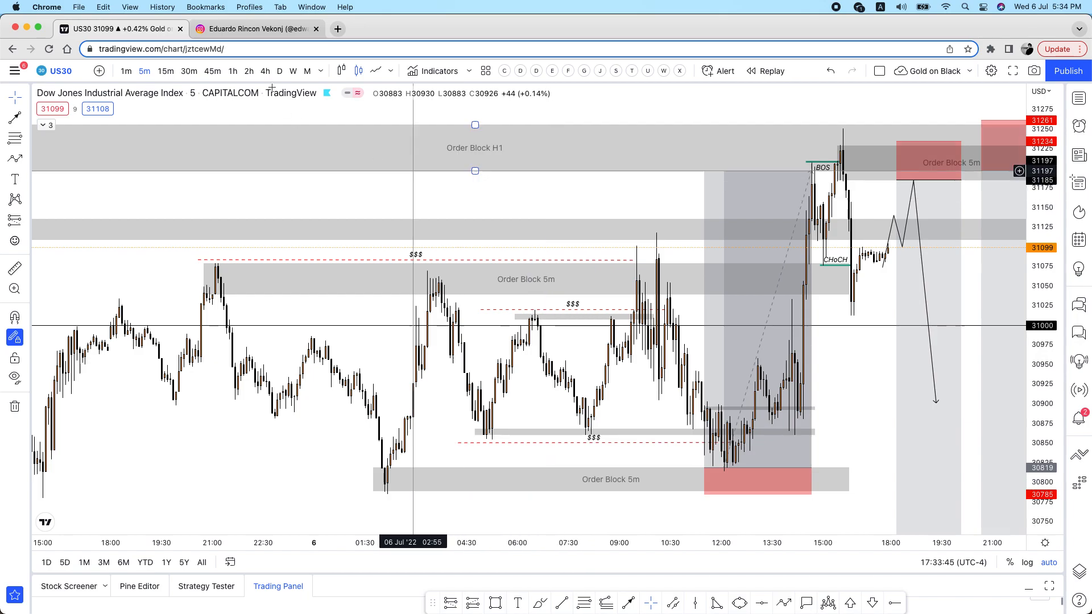
pyautogui.click(257, 28)
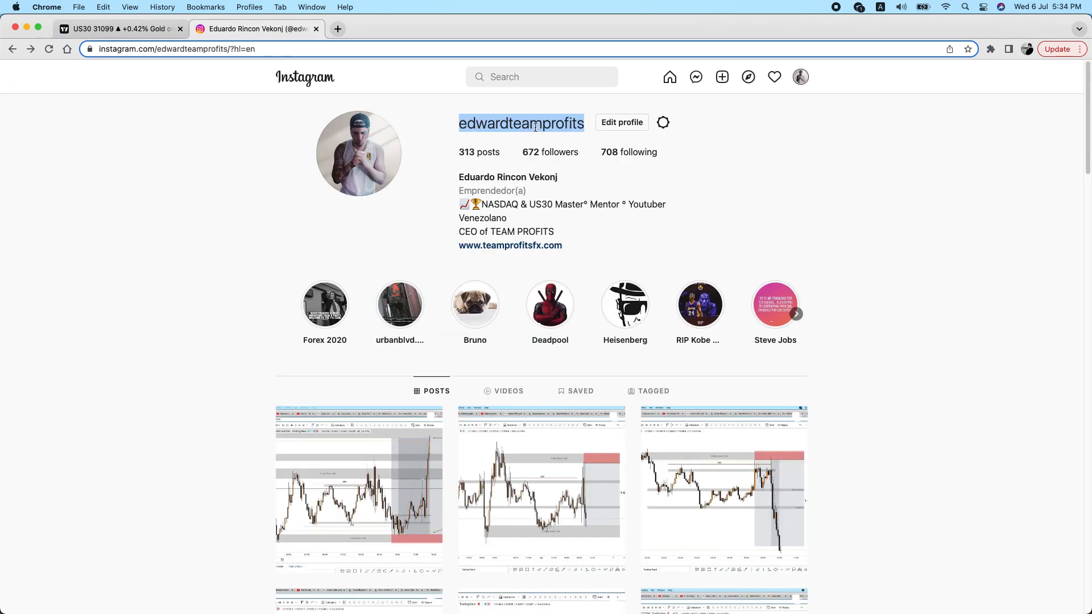
pyautogui.moveTo(540, 165)
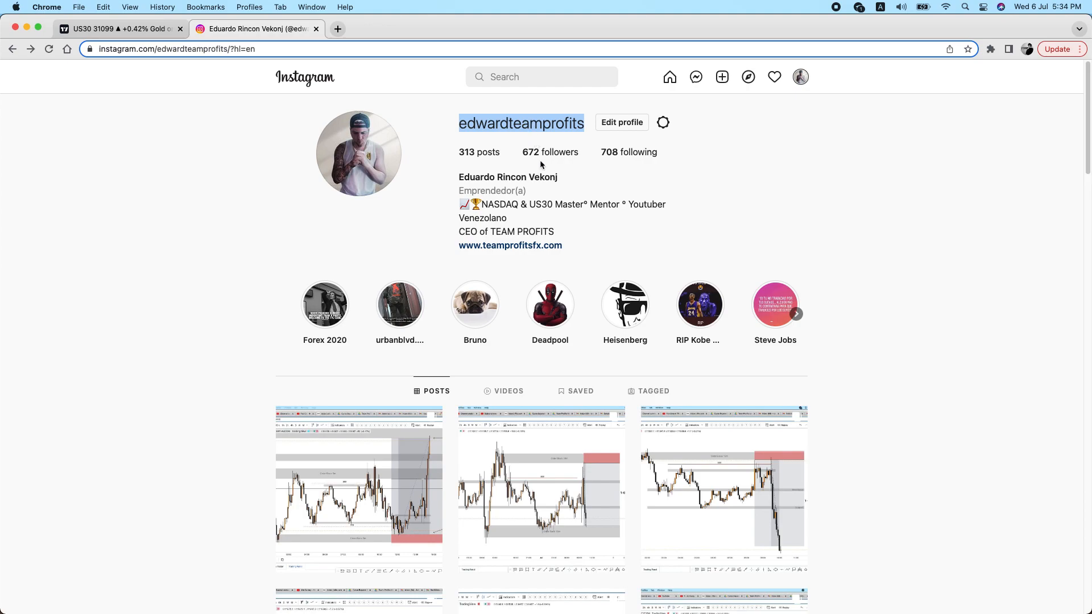
pyautogui.moveTo(526, 136)
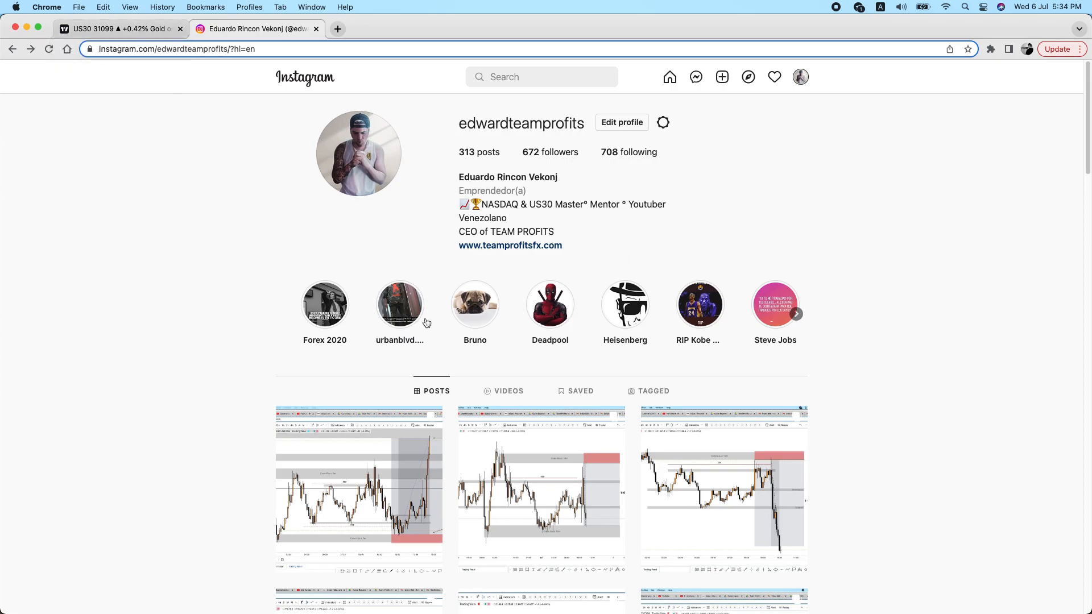
pyautogui.click(118, 28)
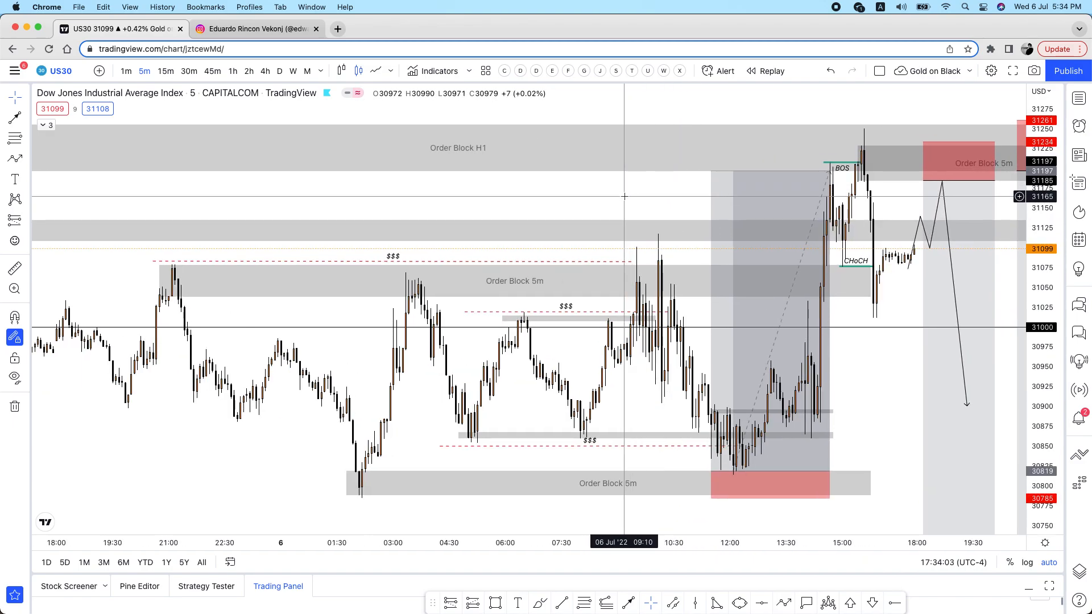
pyautogui.moveTo(635, 200)
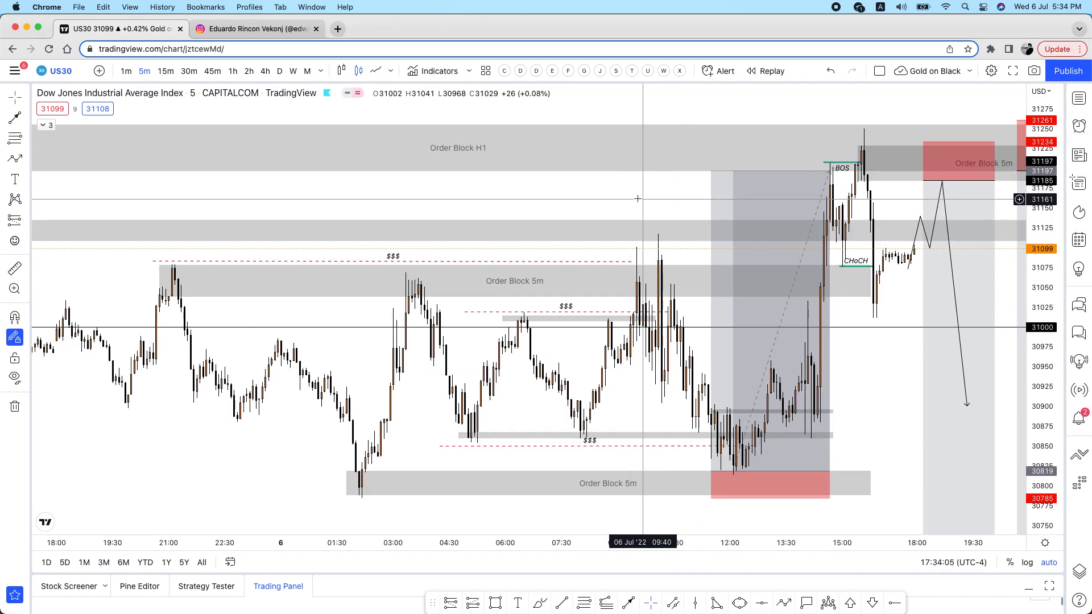